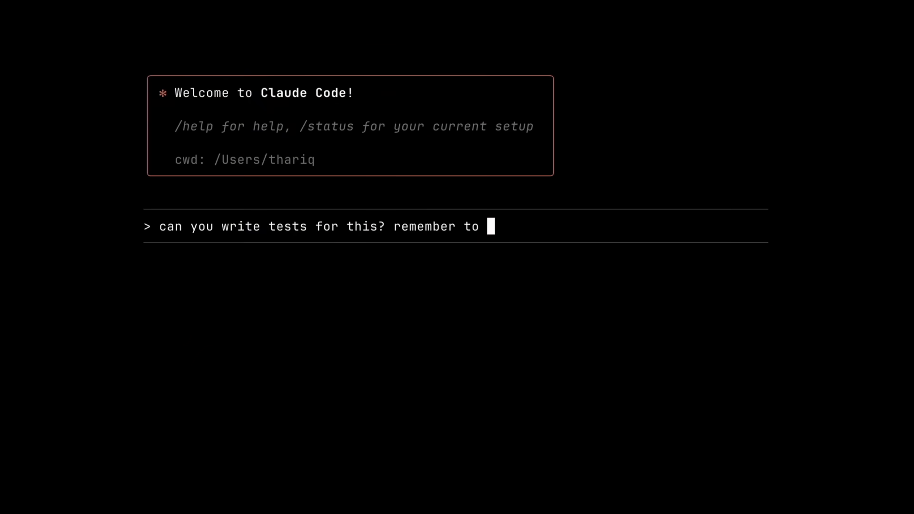
- Write the prompt 'can you write tests for this? remember to think hard', ending it with 'ultrathink'
text(think hard)
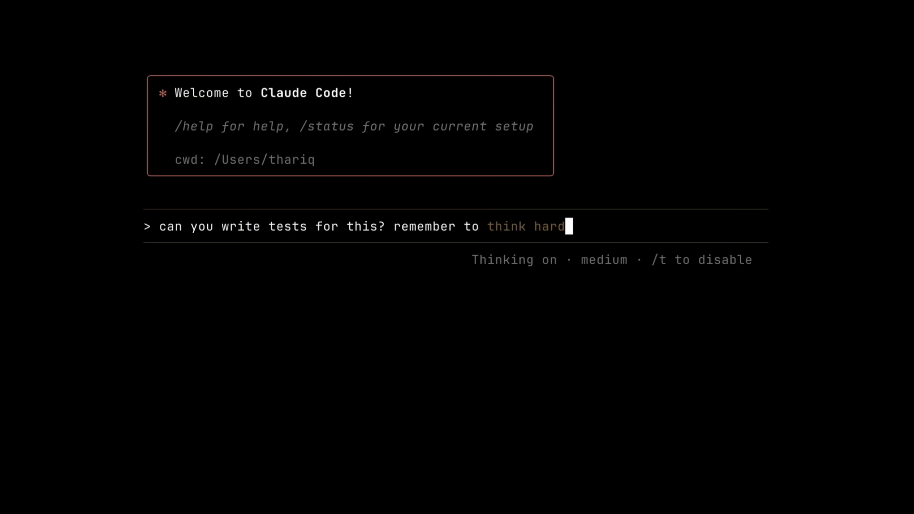
key(Backspace)
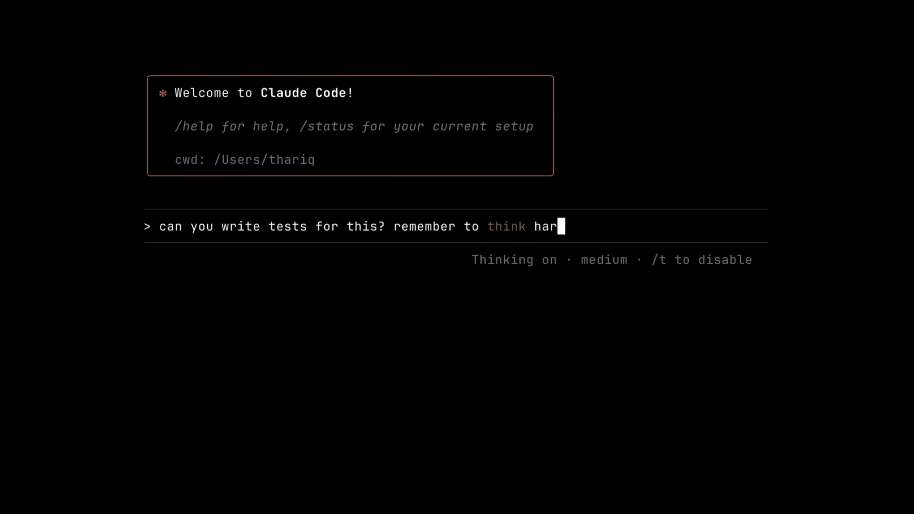
text(ultrathink)
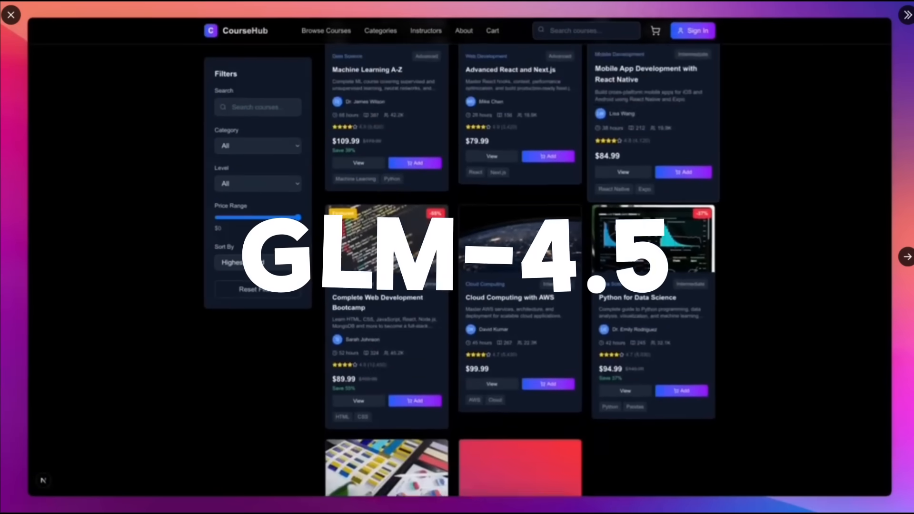
- Browse CourseHub's Categories page, then the About page's Our Values and Meet Our Leadership sections
click(257, 146)
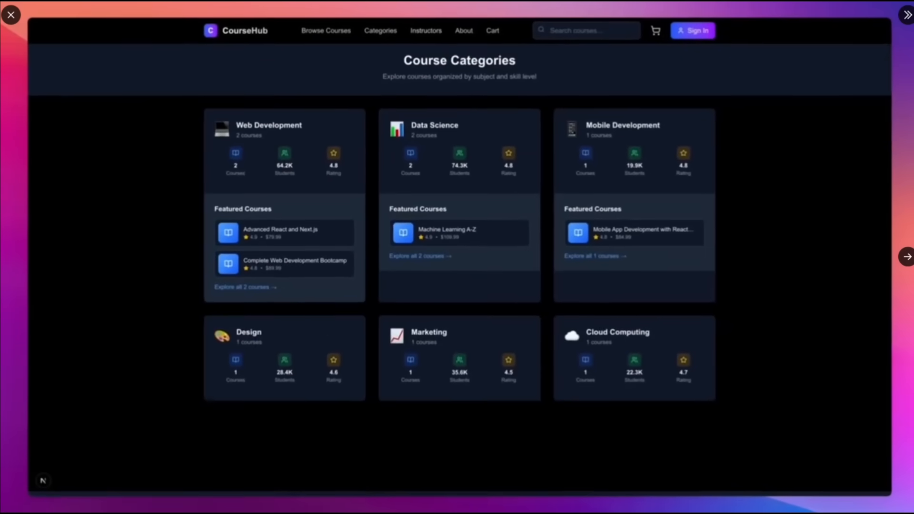
scroll(down, 3)
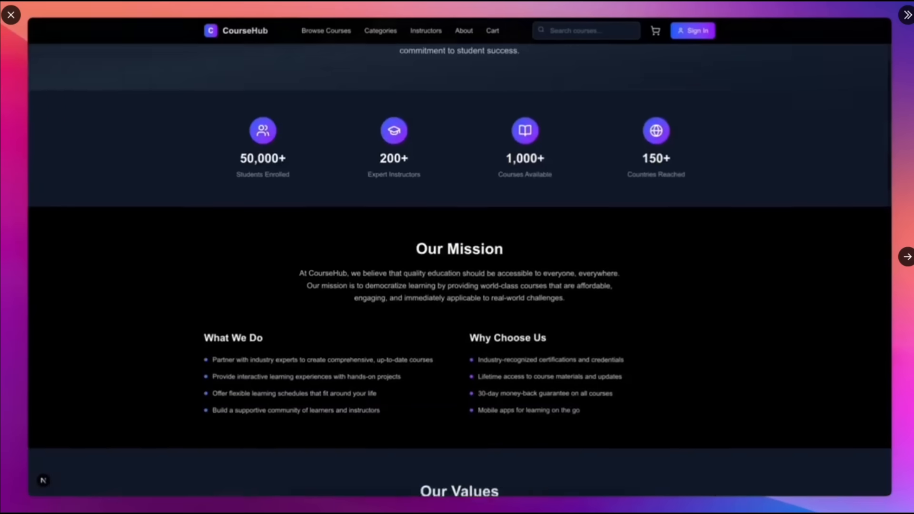
scroll(down, 3)
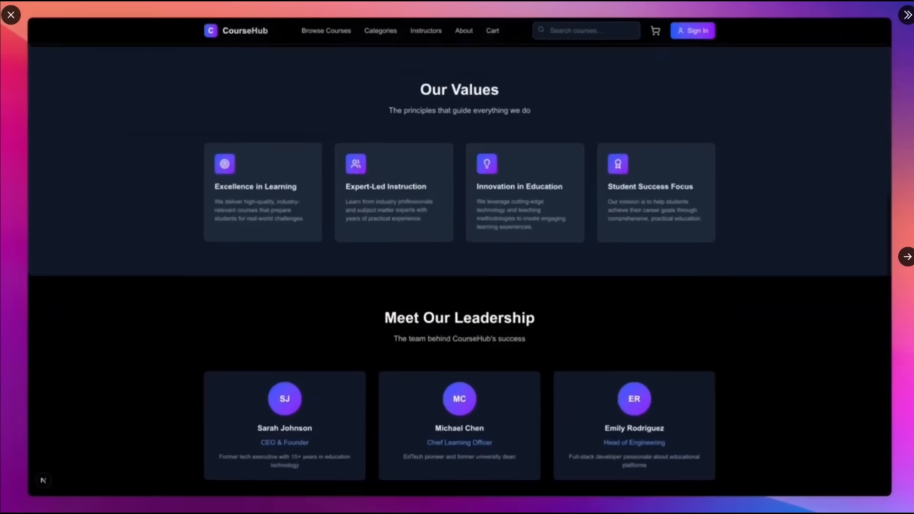
click(326, 31)
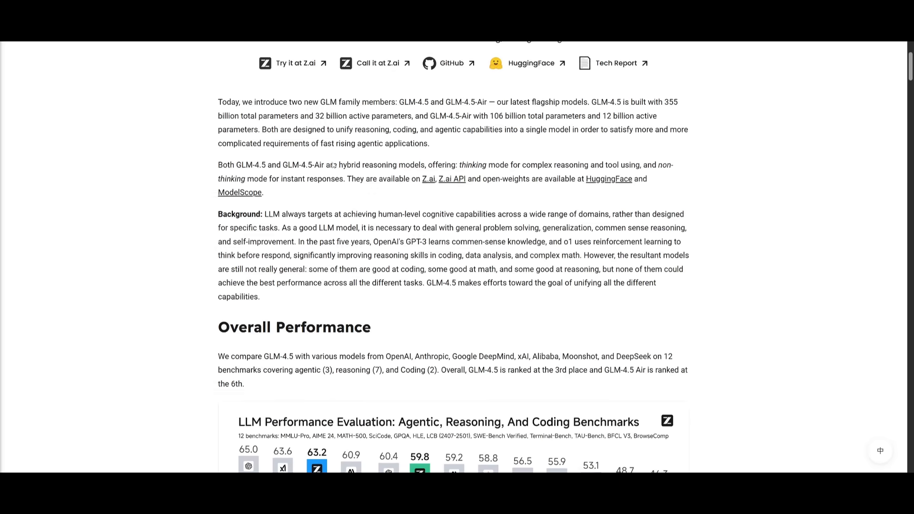
- Scroll the GLM-4.5 post past the benchmark charts and show the next PPT/Poster example
scroll(down, 3)
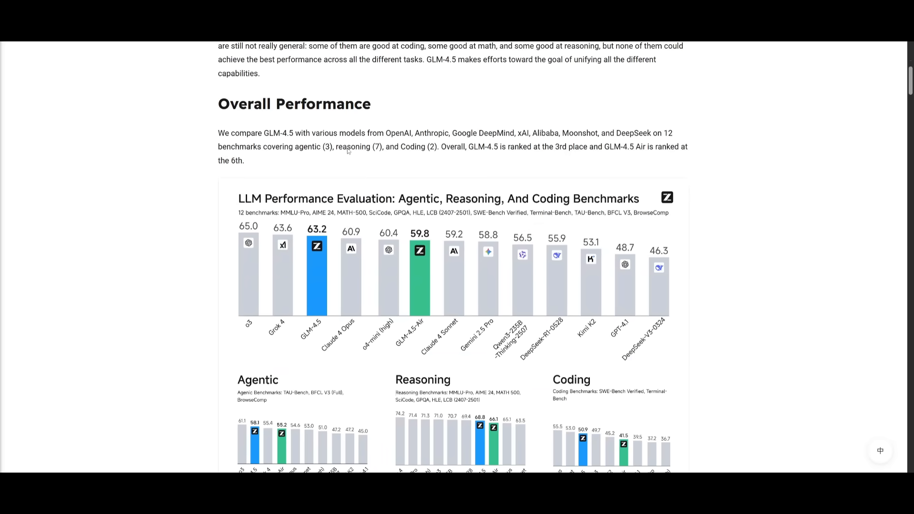
mouse_move(438, 304)
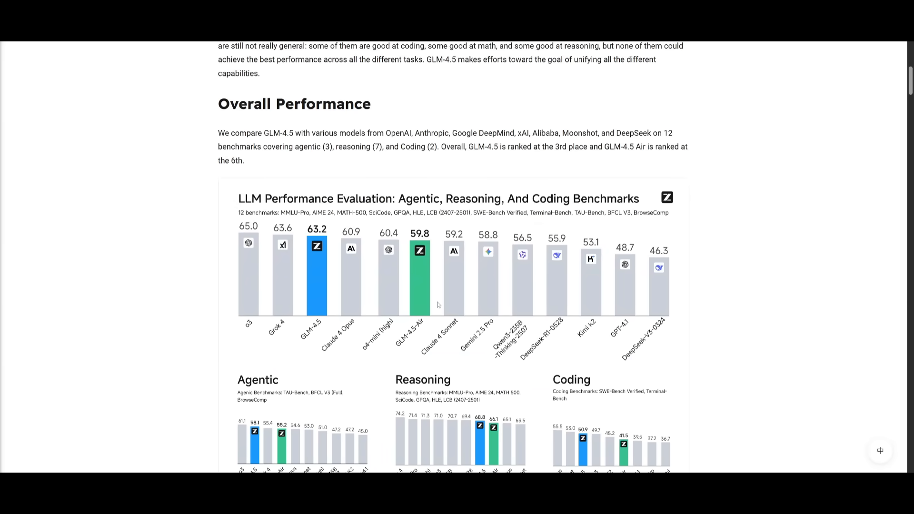
scroll(down, 3)
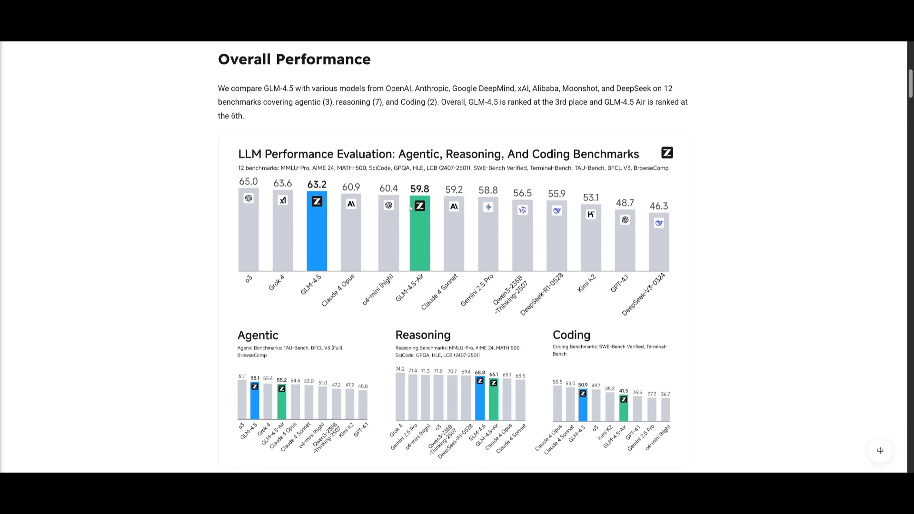
mouse_move(271, 201)
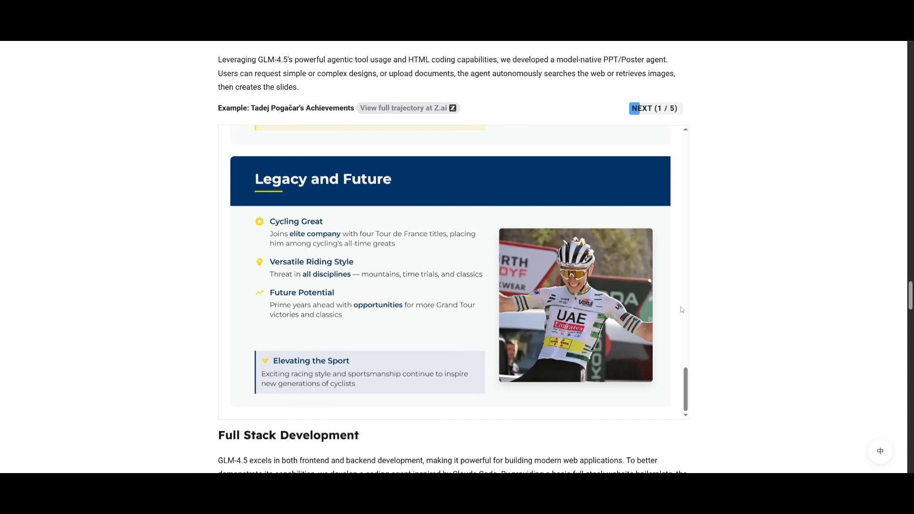
mouse_move(644, 109)
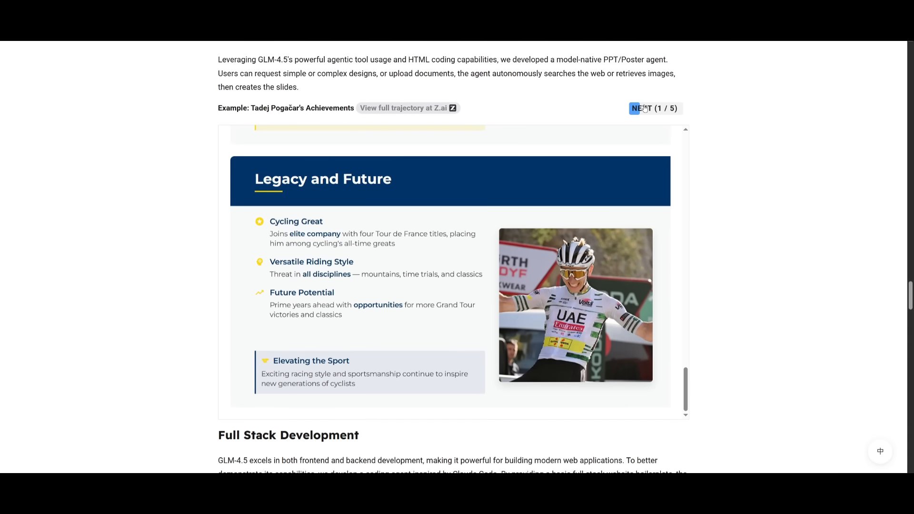
click(639, 108)
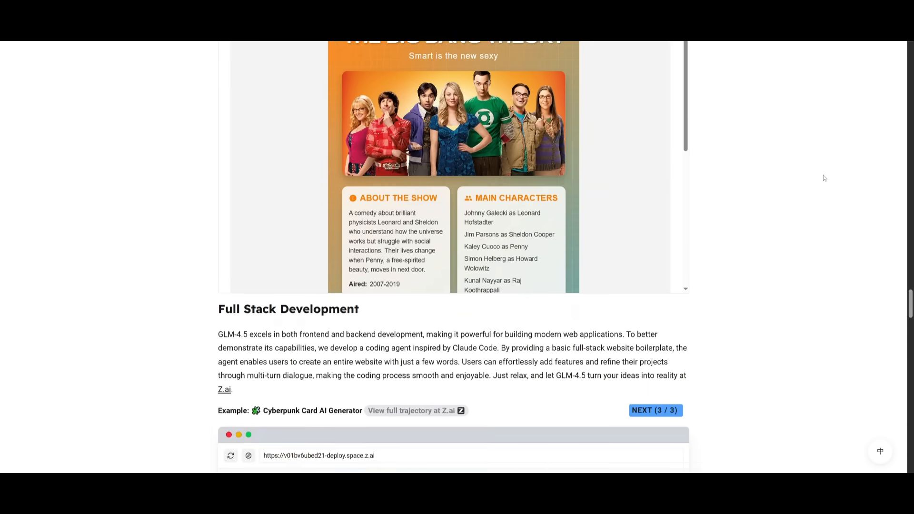
scroll(down, 3)
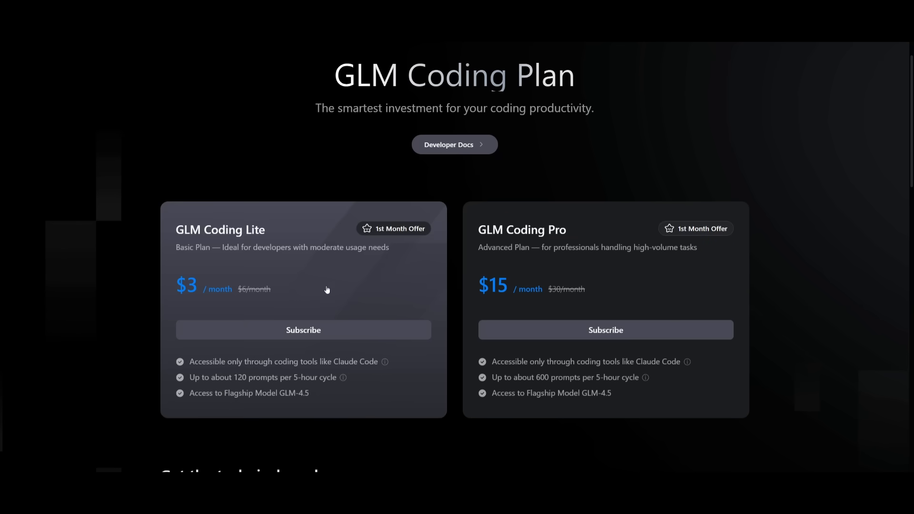
mouse_move(194, 289)
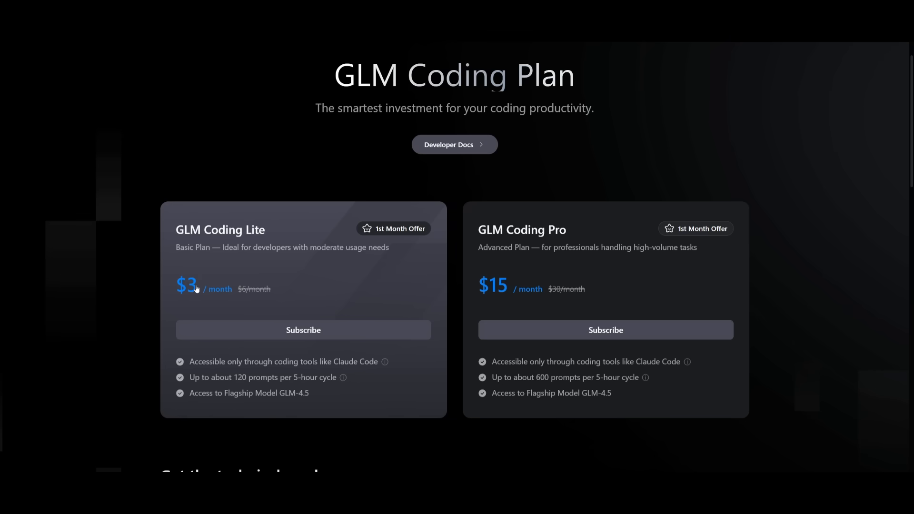
mouse_move(220, 301)
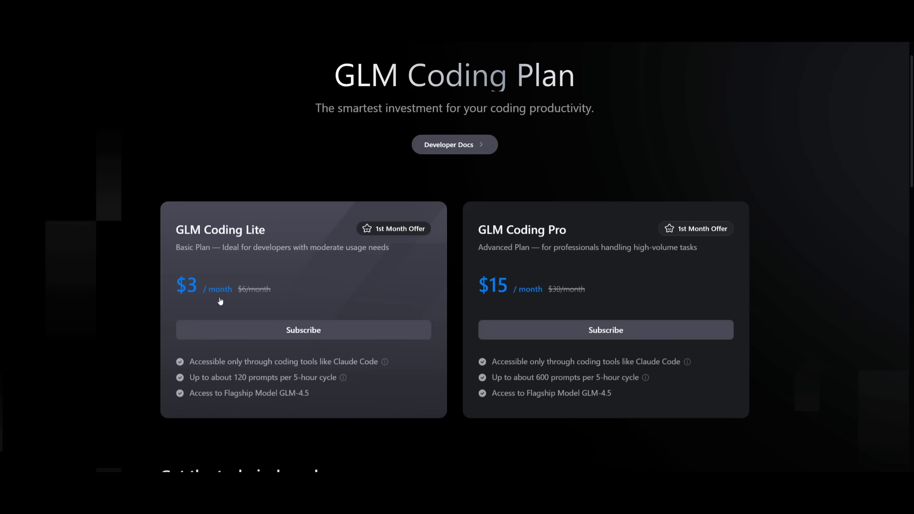
mouse_move(229, 303)
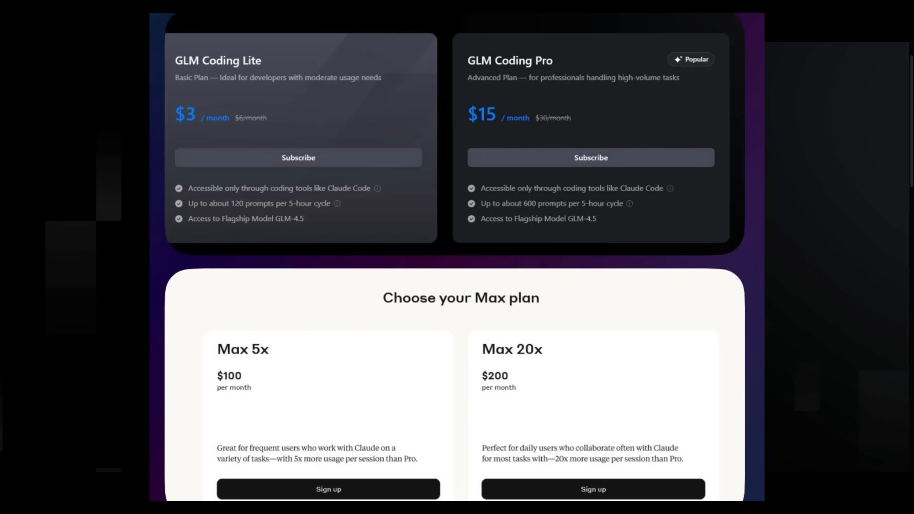
scroll(up, 3)
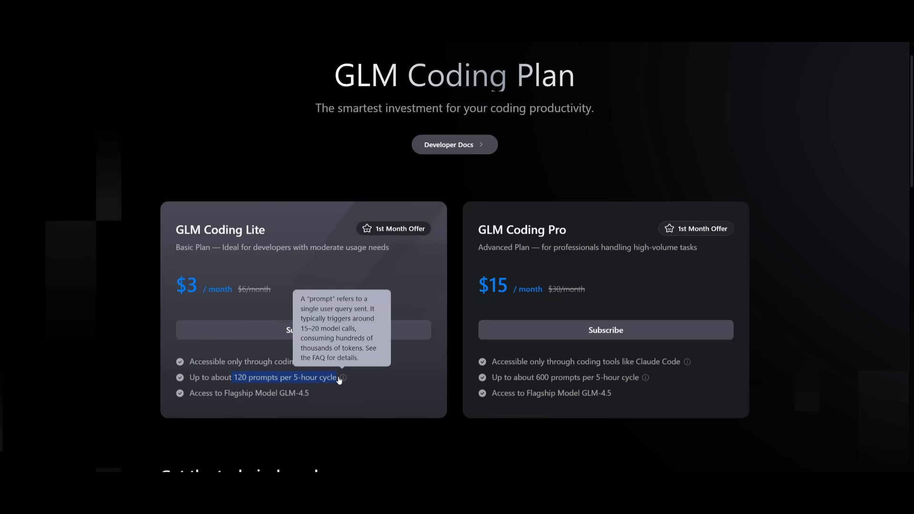
mouse_move(309, 398)
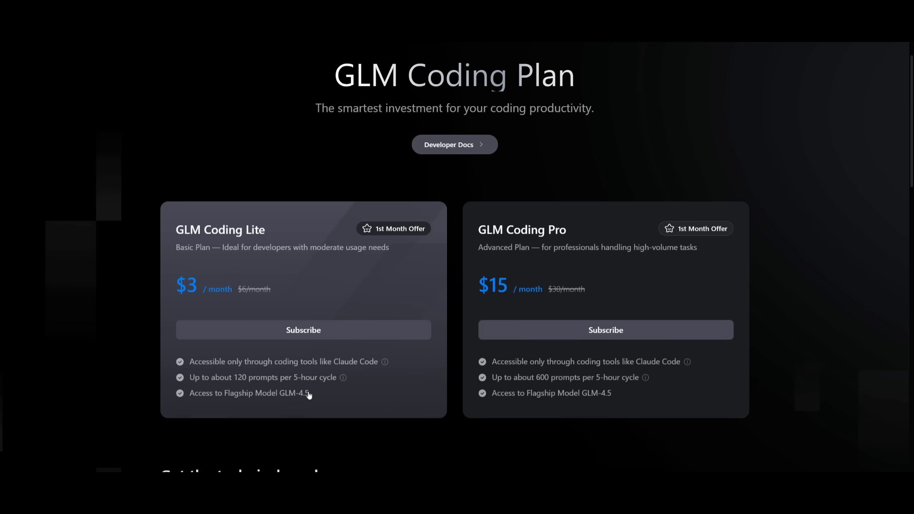
mouse_move(299, 363)
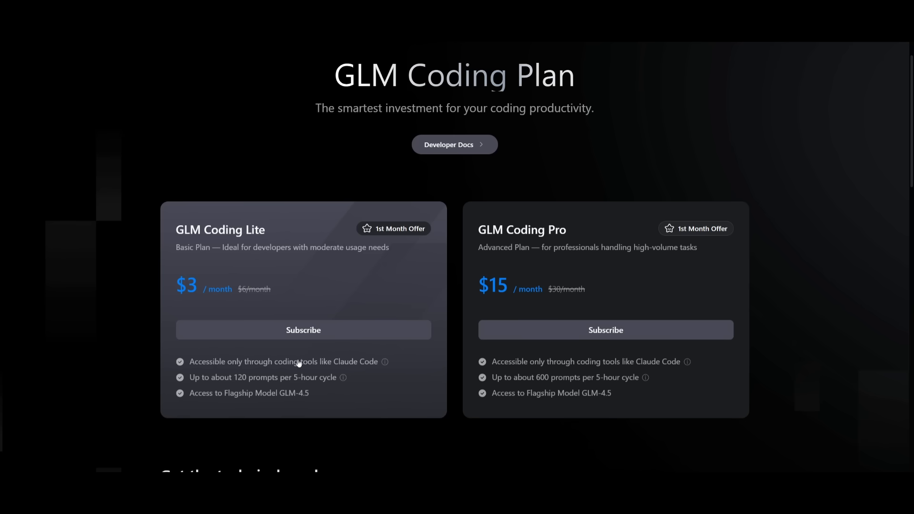
mouse_move(350, 359)
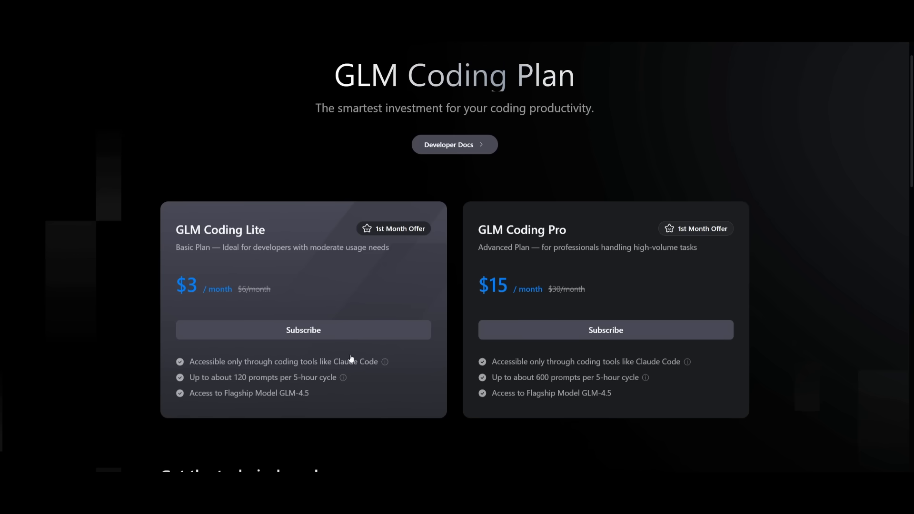
mouse_move(327, 385)
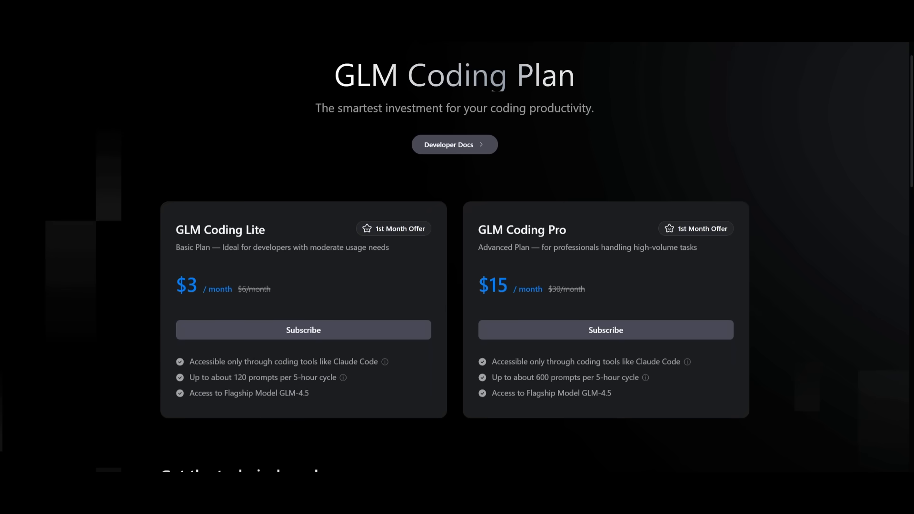
- Open Z.ai's Claude Code setup guide and run the npm install -g command in Command Prompt
click(454, 143)
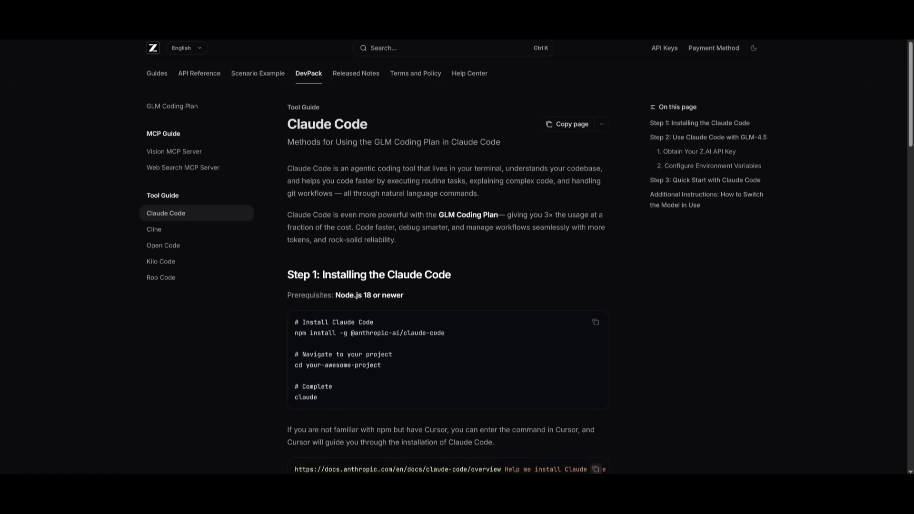
double_click(369, 332)
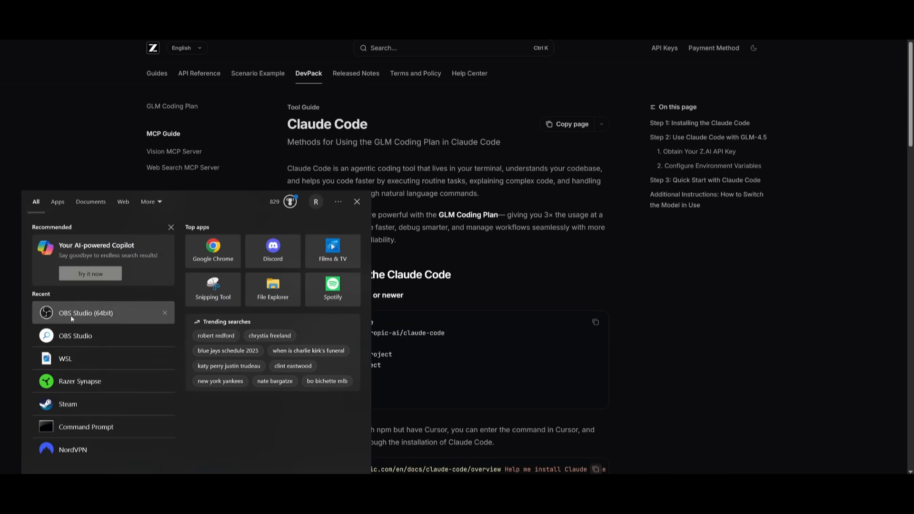
click(85, 426)
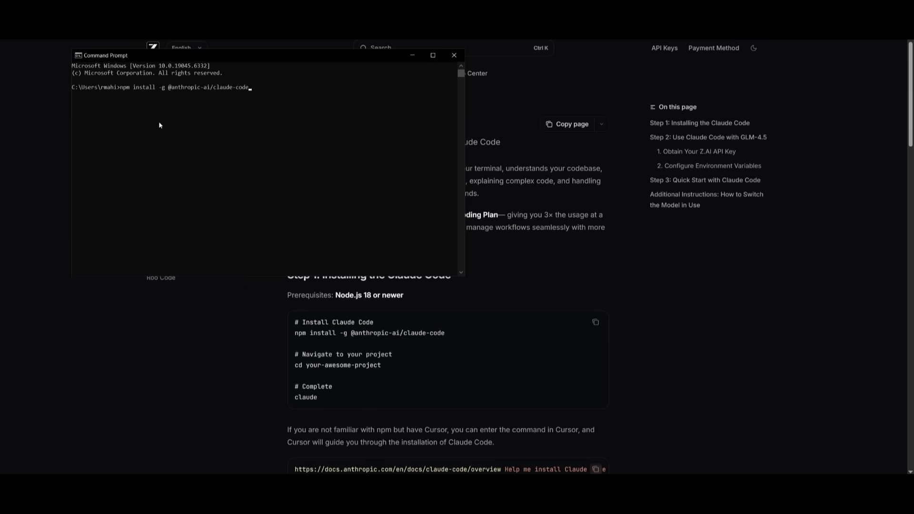
key(Return)
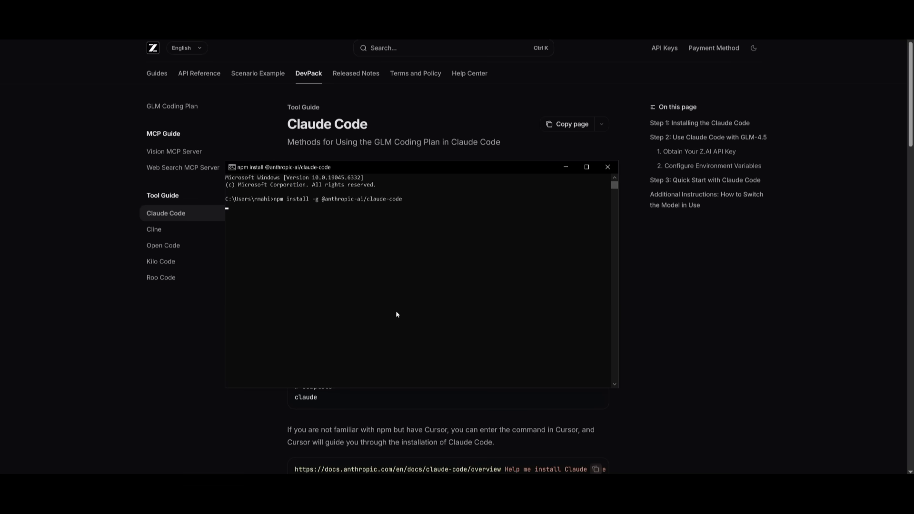
click(607, 167)
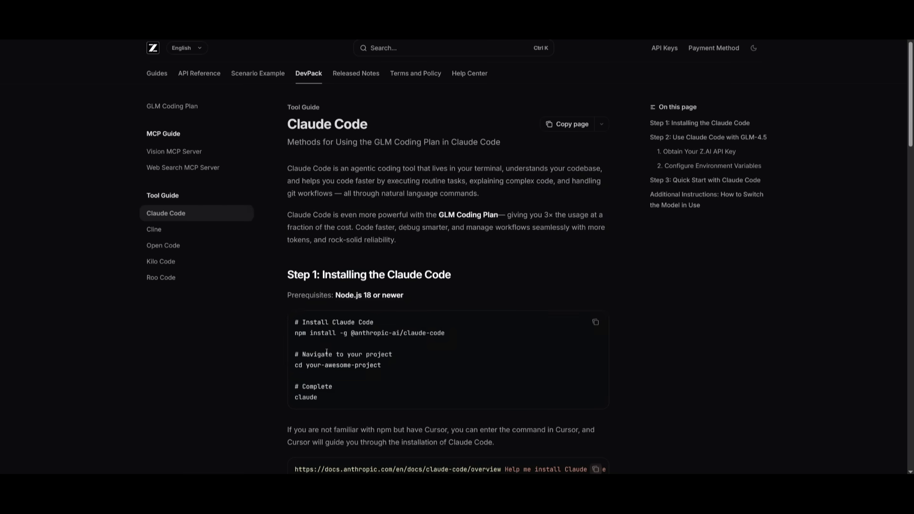
double_click(306, 397)
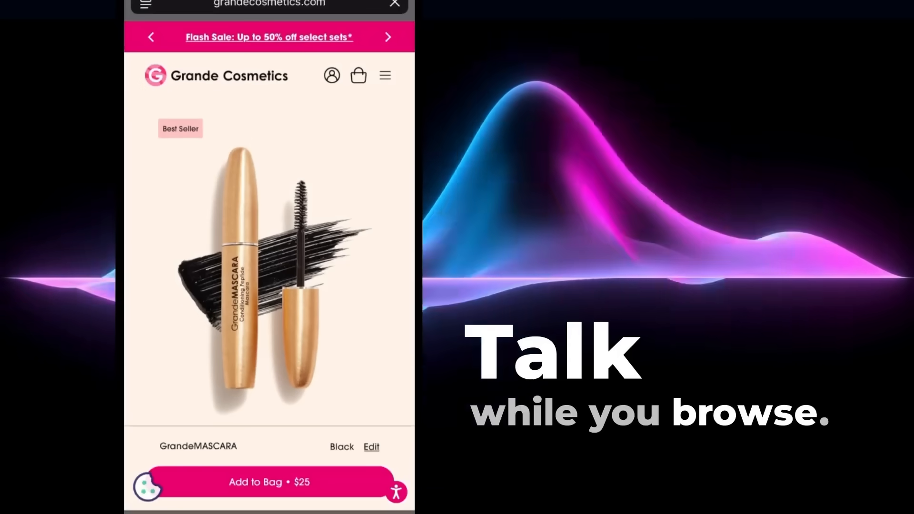
- Scroll past the Grande Cosmetics mascara demo to the Omakase.ai agent settings and open Custom Rules
scroll(down, 3)
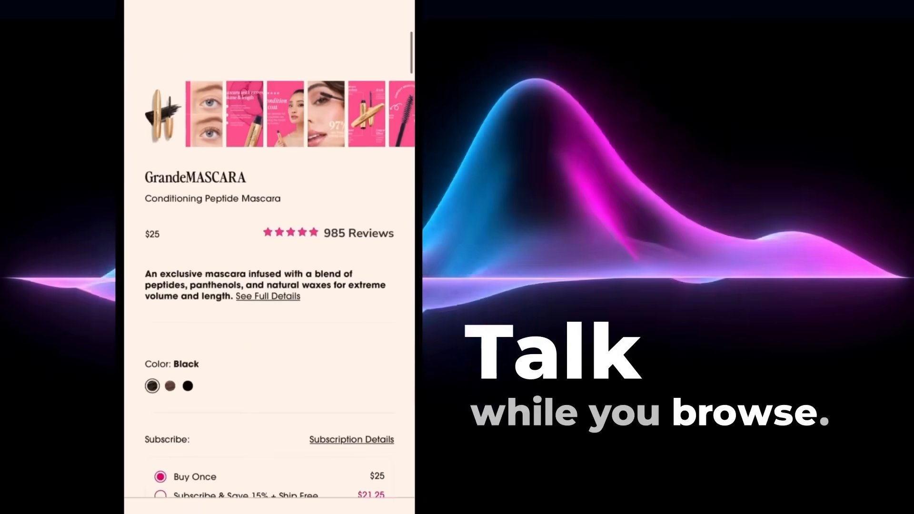
scroll(down, 3)
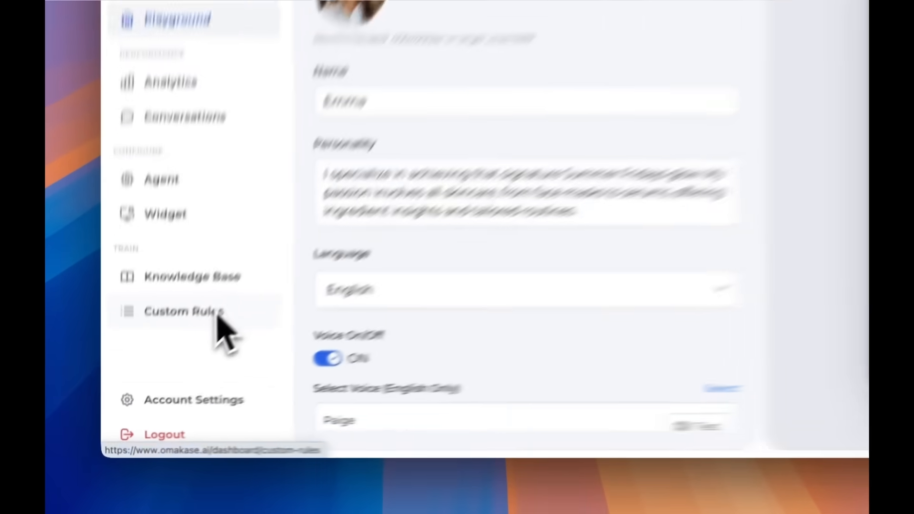
click(184, 310)
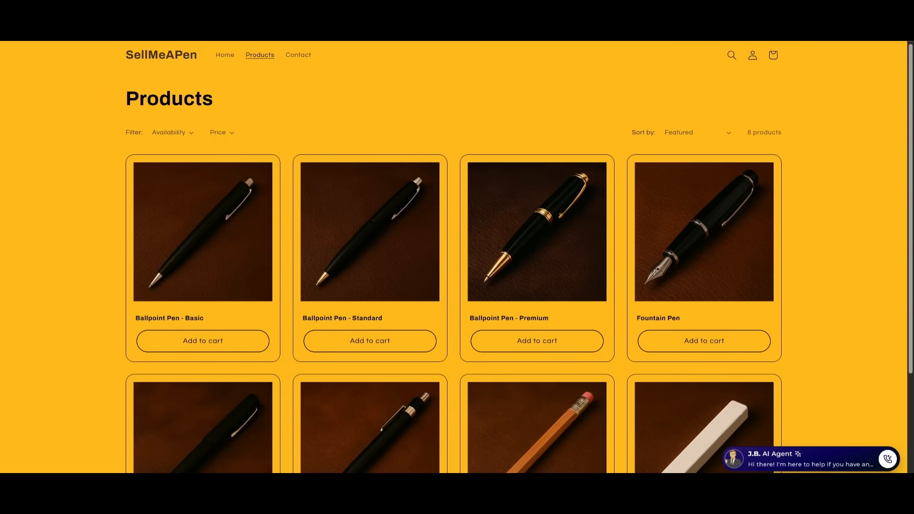
- Open the Ballpoint Pen - Premium product page and check the tab's microphone indicator
click(886, 459)
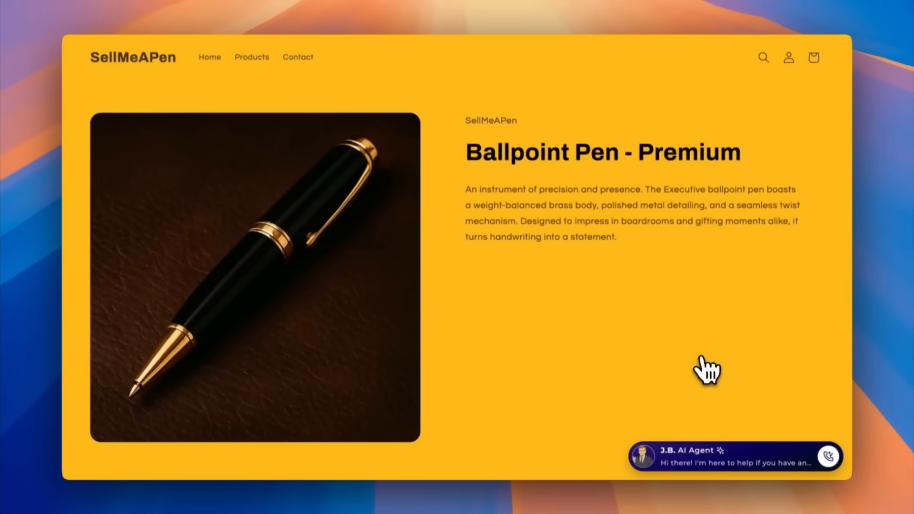
mouse_move(699, 18)
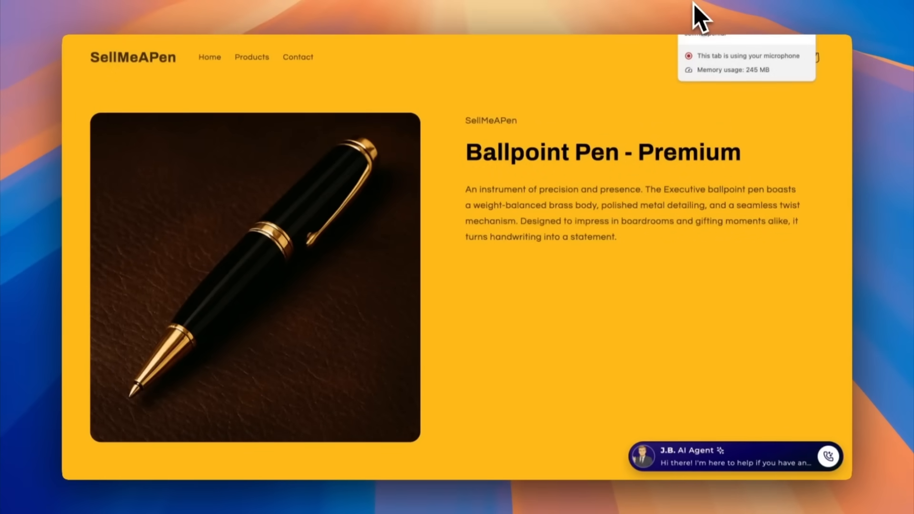
click(736, 456)
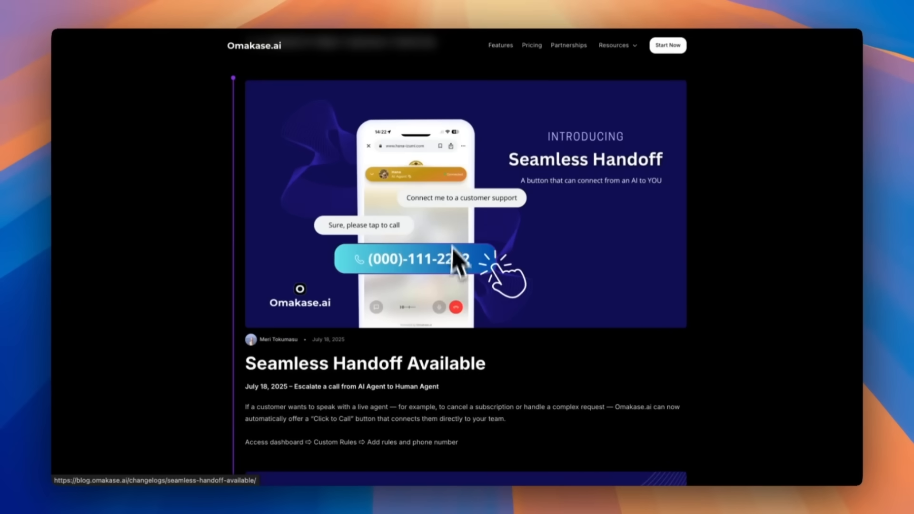
mouse_move(402, 294)
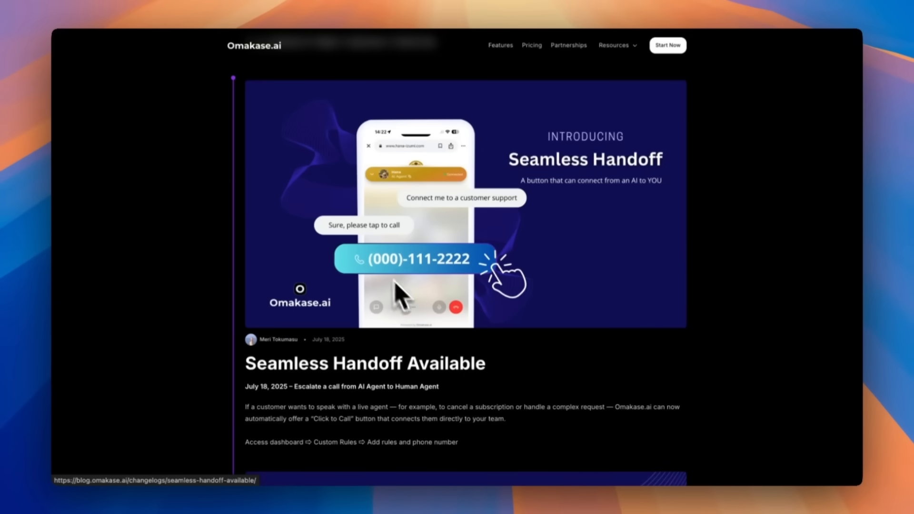
mouse_move(390, 306)
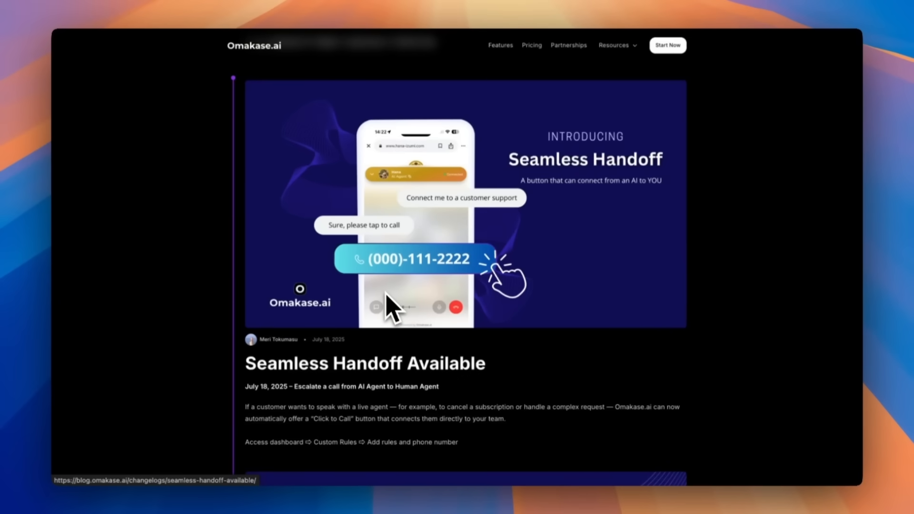
mouse_move(396, 262)
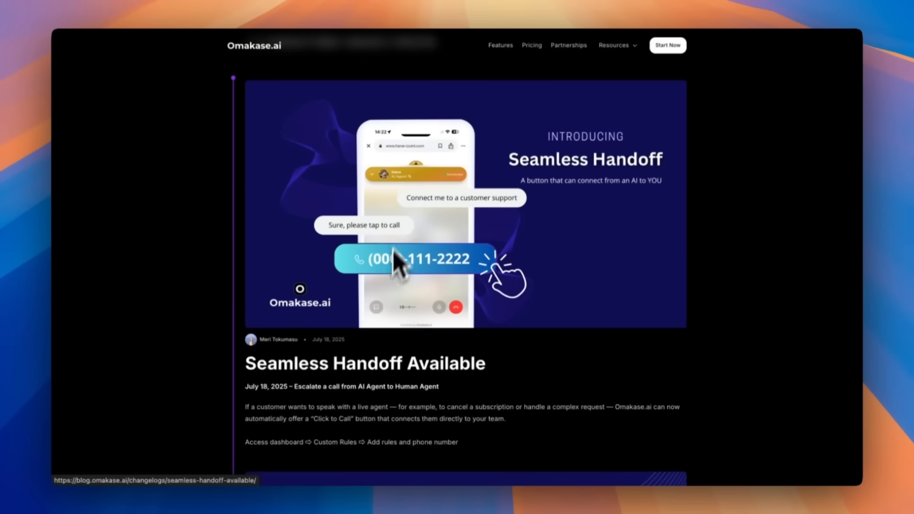
mouse_move(472, 204)
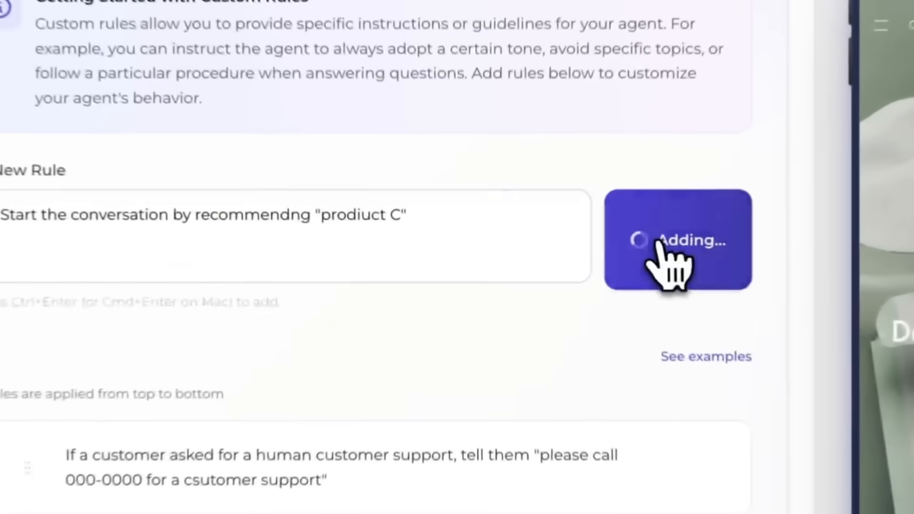
- Add the product-recommendation custom rule and show the agent's QR code
click(677, 239)
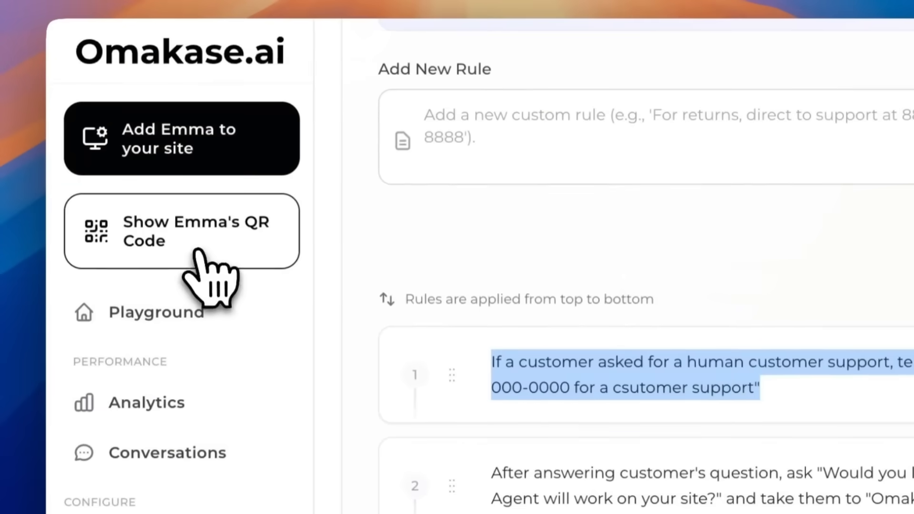
click(181, 230)
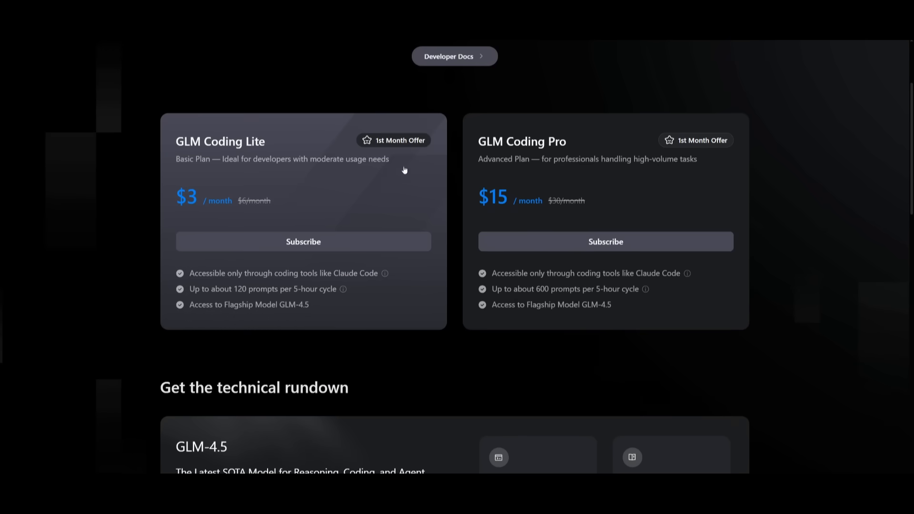
- Open Developer Docs and scroll the Claude Code guide through API-key, environment-variable and quick-start steps
click(454, 56)
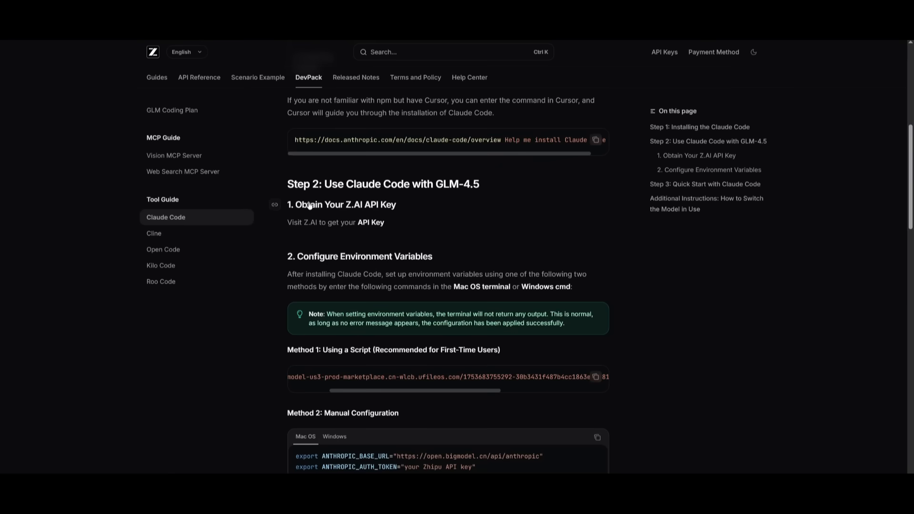
mouse_move(400, 216)
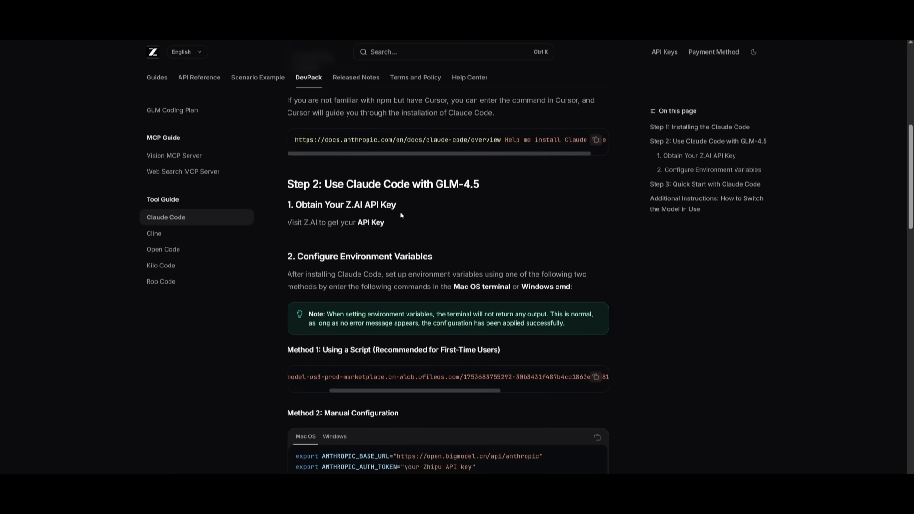
scroll(down, 3)
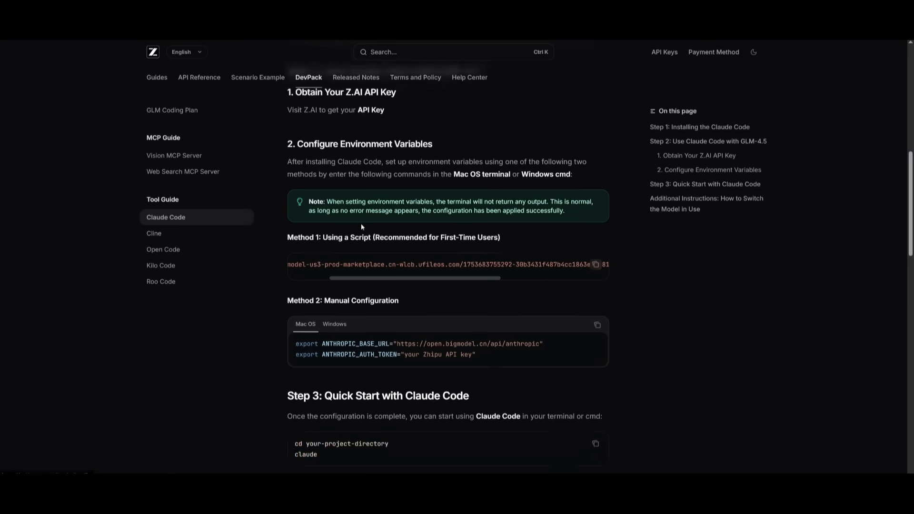
scroll(down, 3)
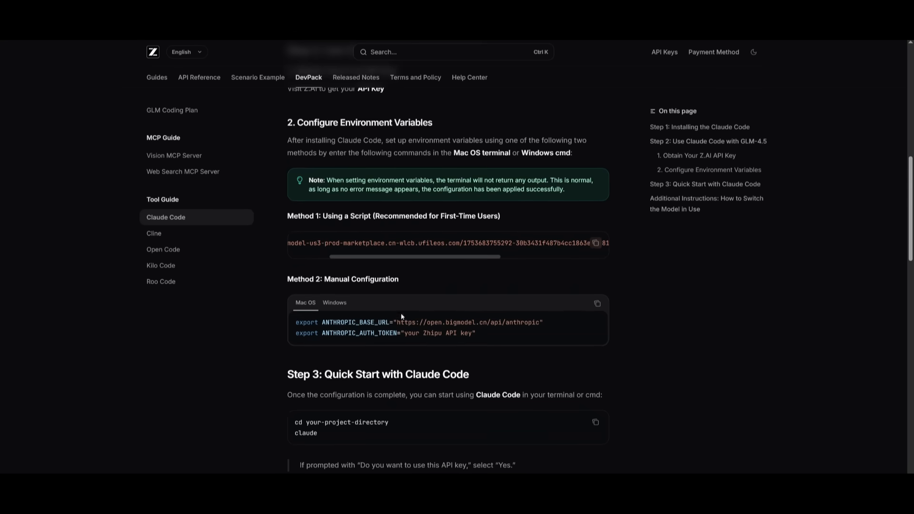
scroll(down, 3)
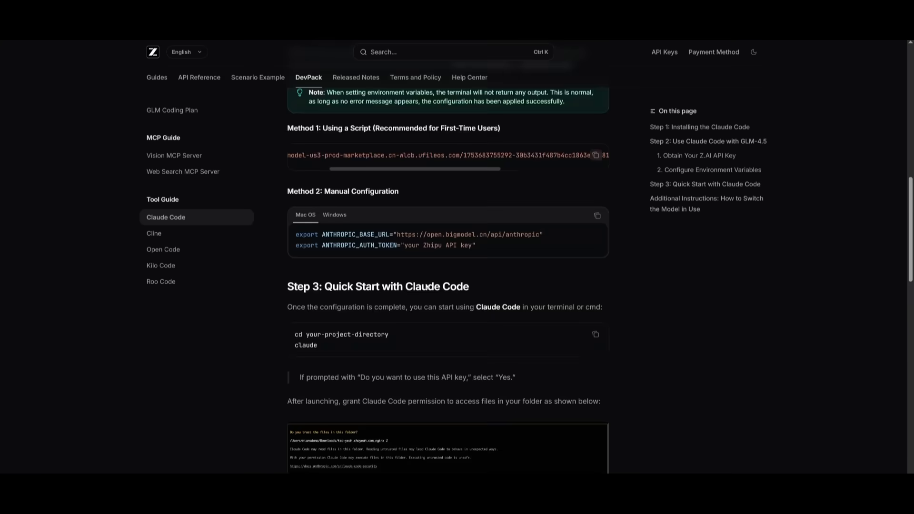
scroll(down, 3)
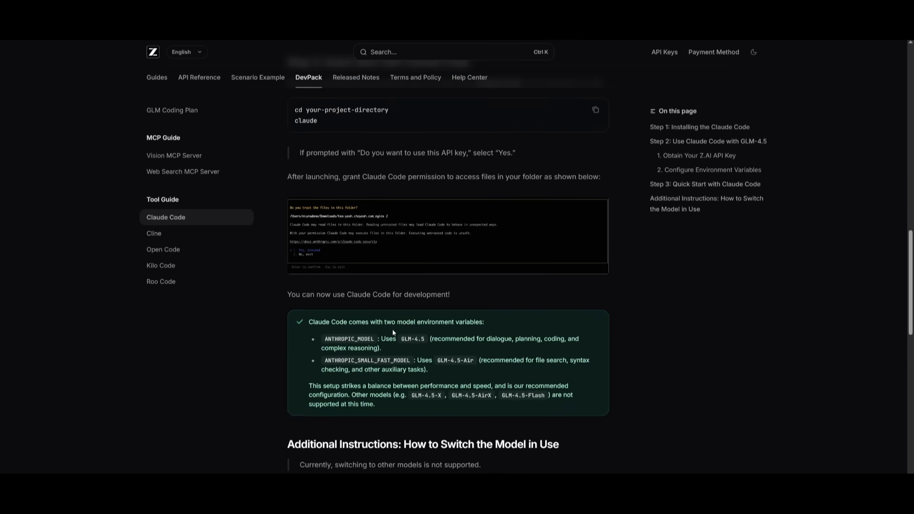
mouse_move(393, 321)
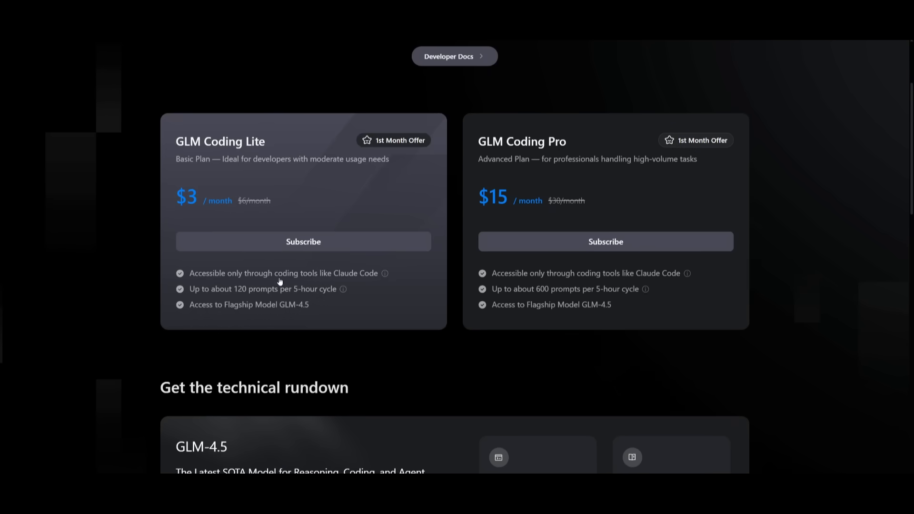
mouse_move(281, 292)
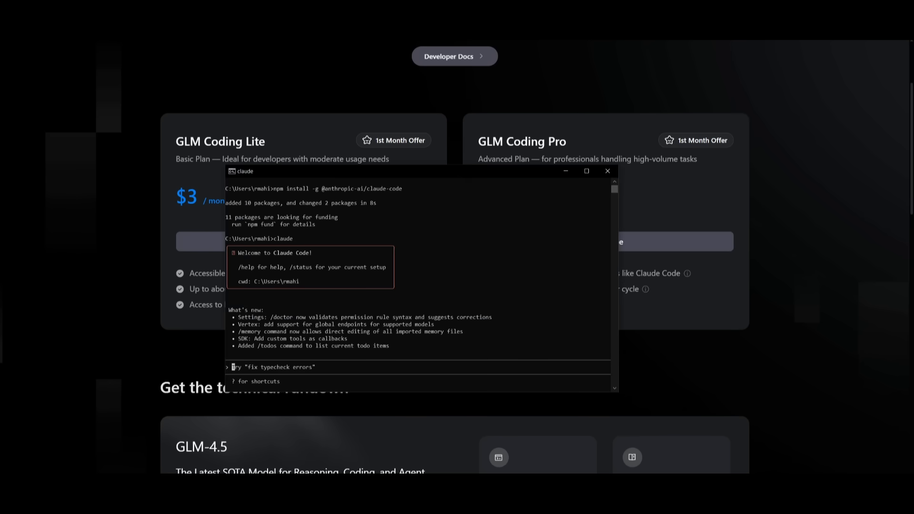
mouse_move(480, 294)
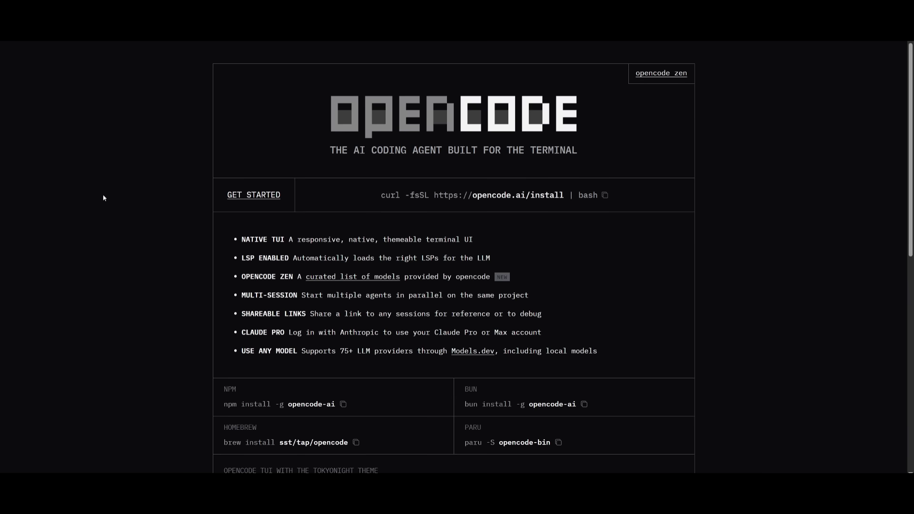
mouse_move(599, 149)
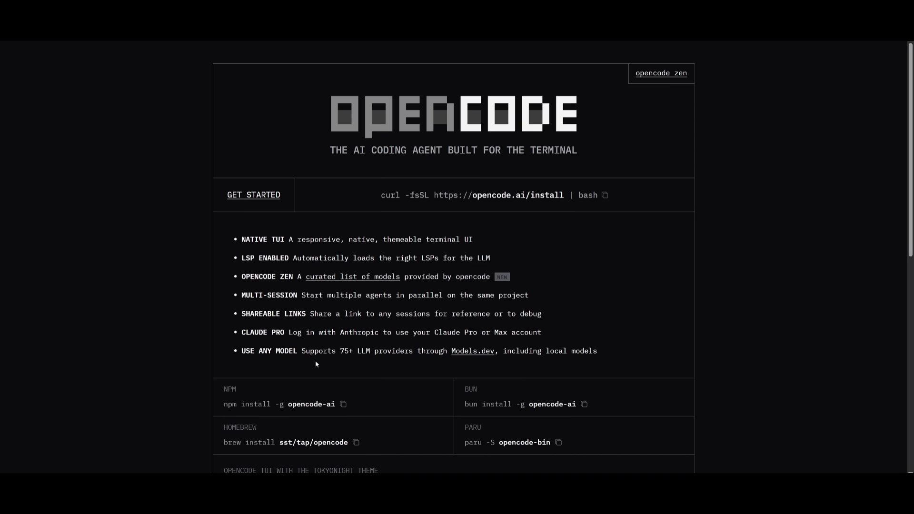
mouse_move(321, 370)
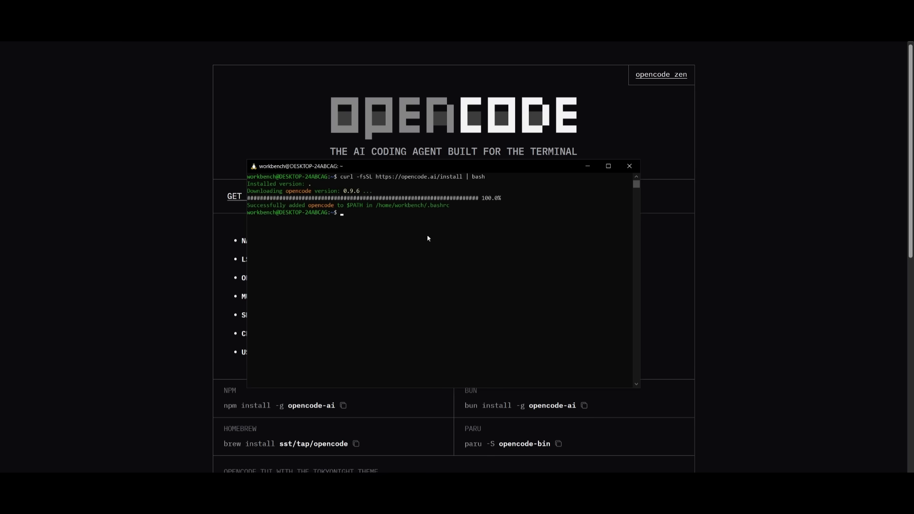
mouse_move(455, 258)
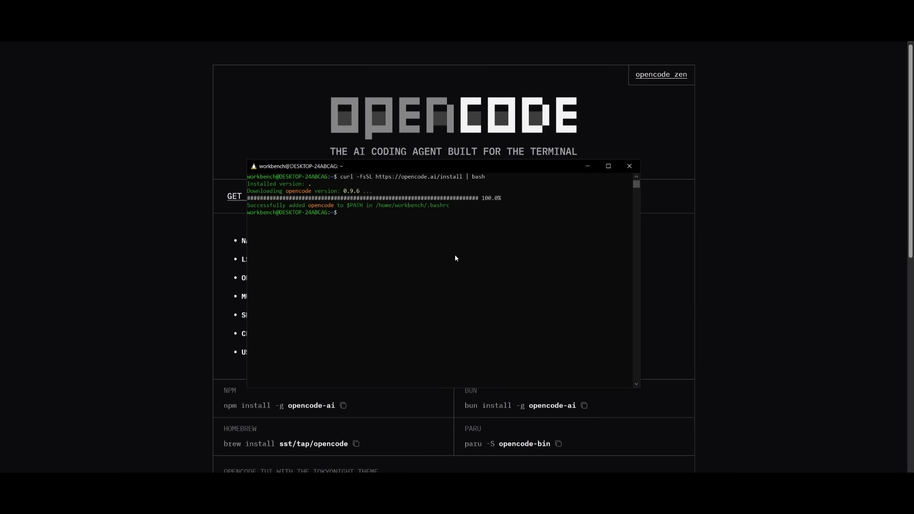
- Run opencode auth login and move down the Select provider list toward OpenRouter
text(opencode)
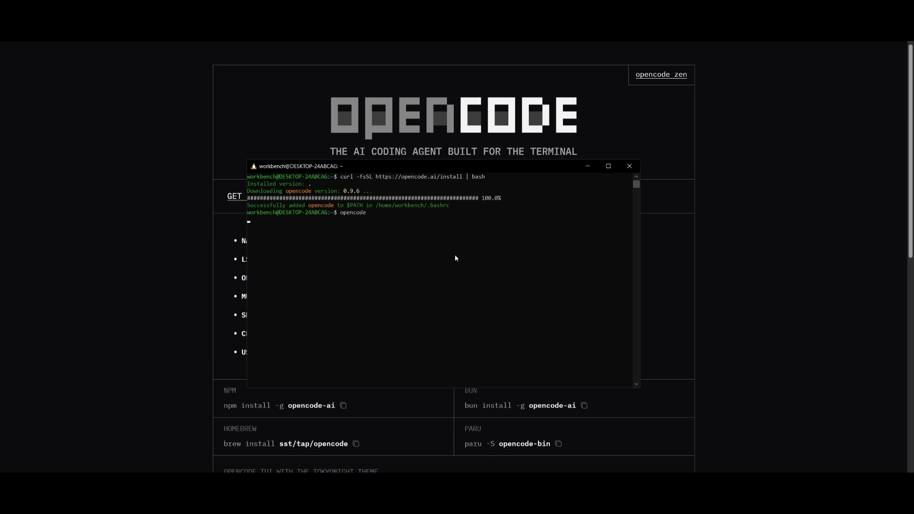
key(Return)
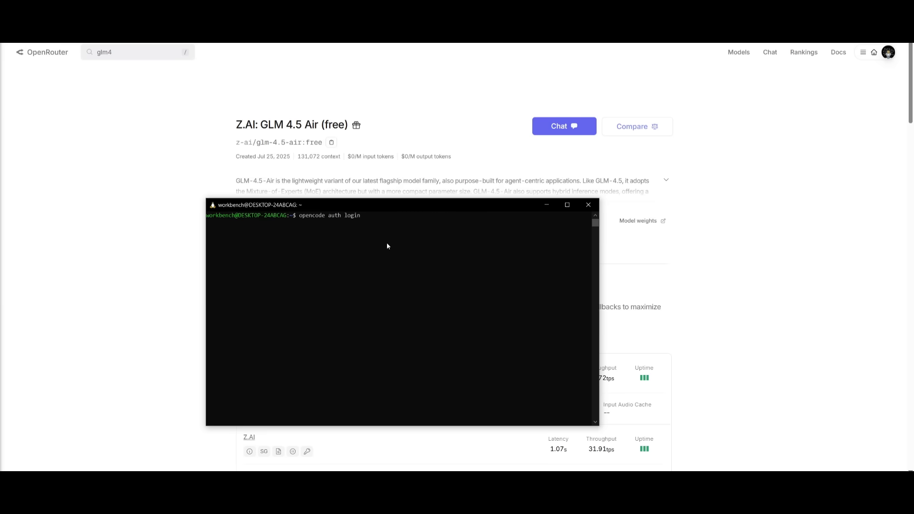
key(Return)
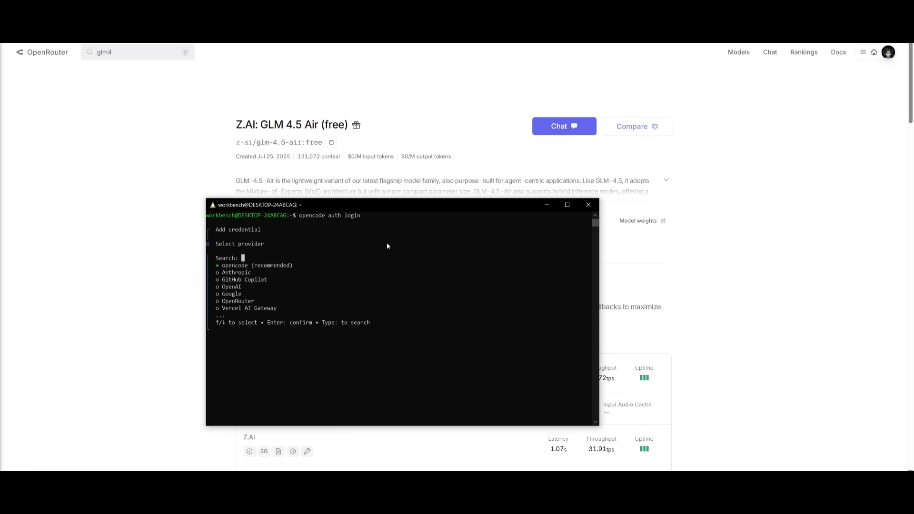
key(down)
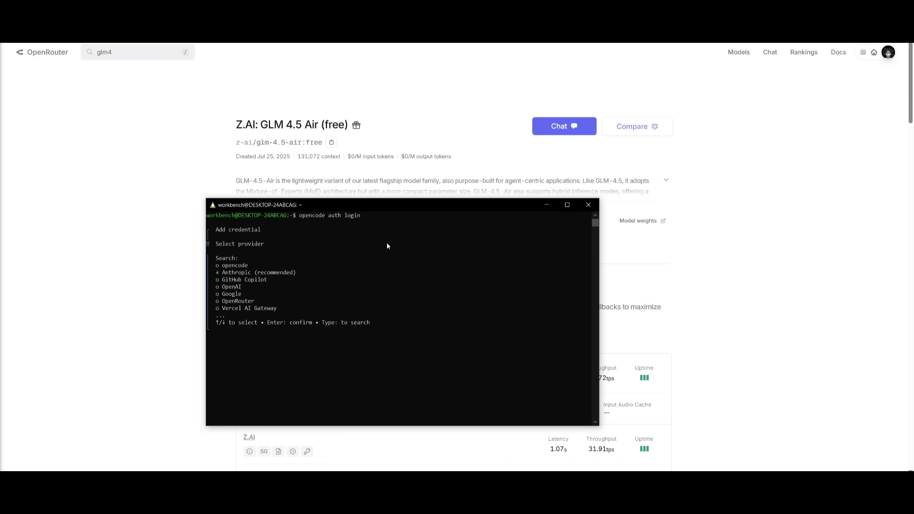
key(down)
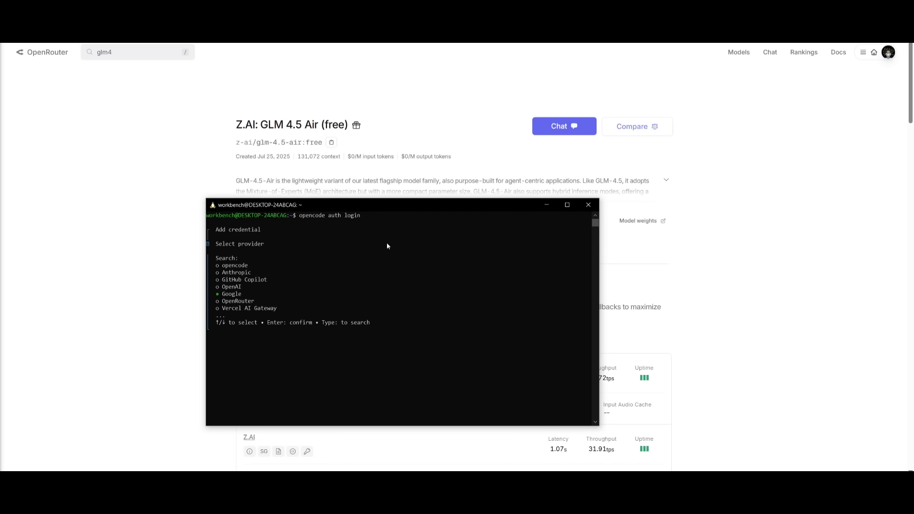
click(588, 205)
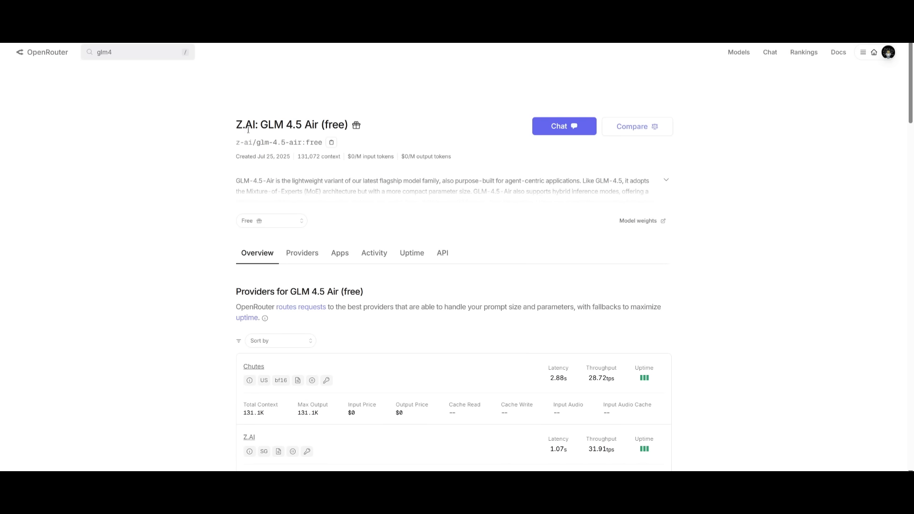
mouse_move(278, 136)
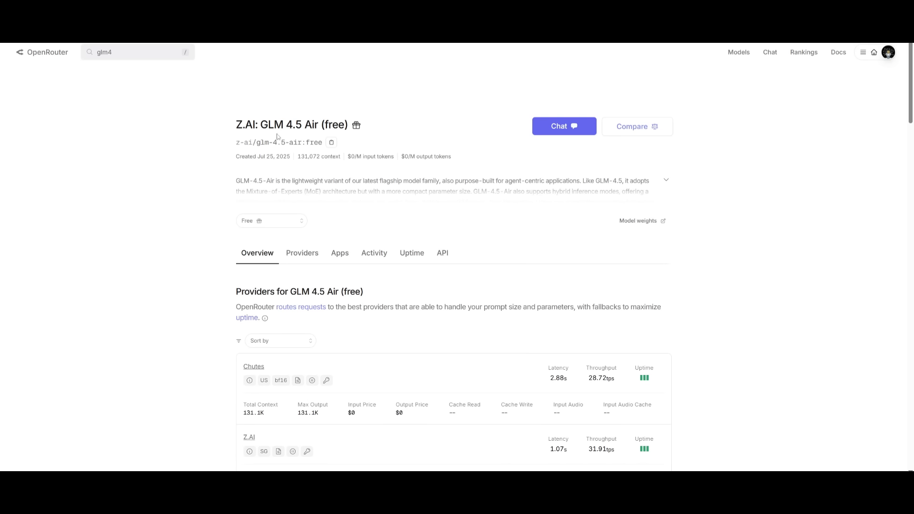
mouse_move(170, 119)
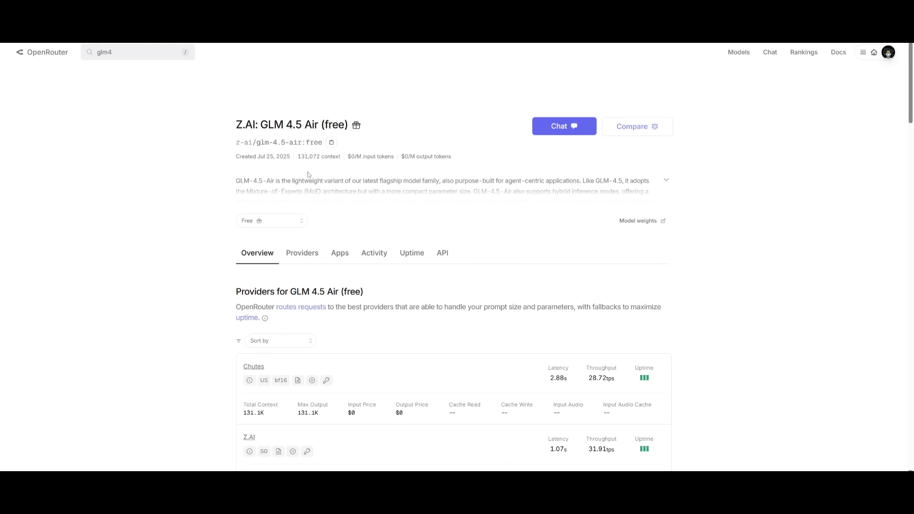
mouse_move(317, 142)
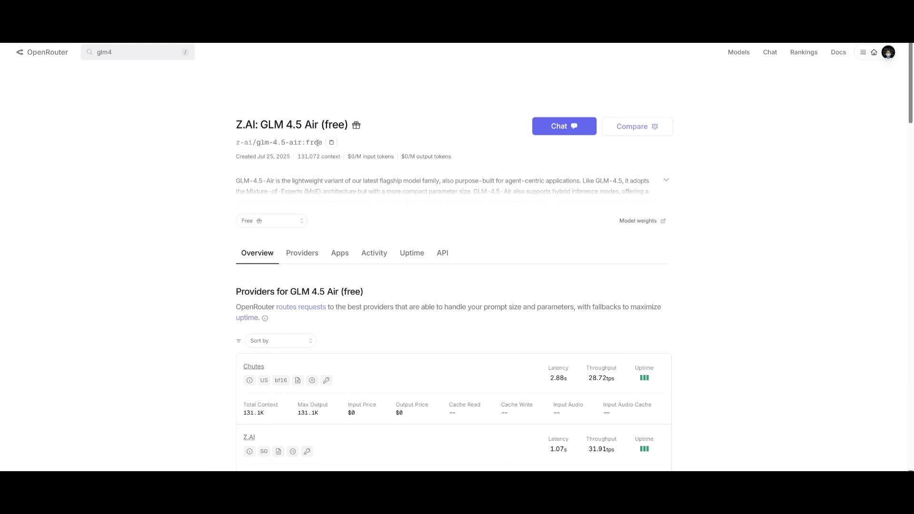
mouse_move(634, 208)
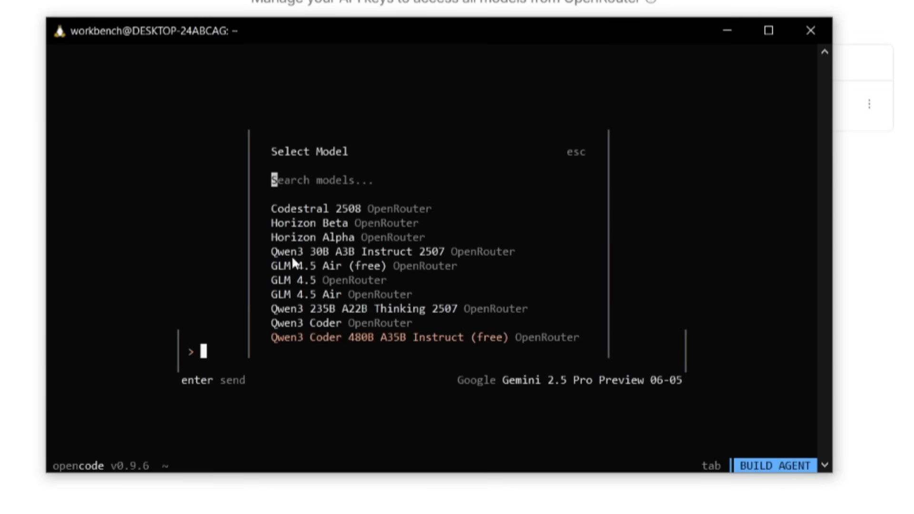
mouse_move(379, 319)
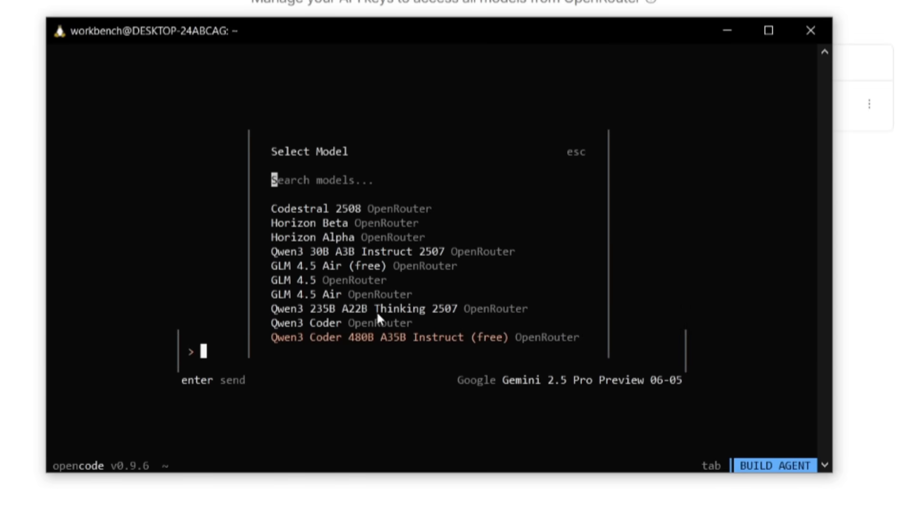
mouse_move(406, 343)
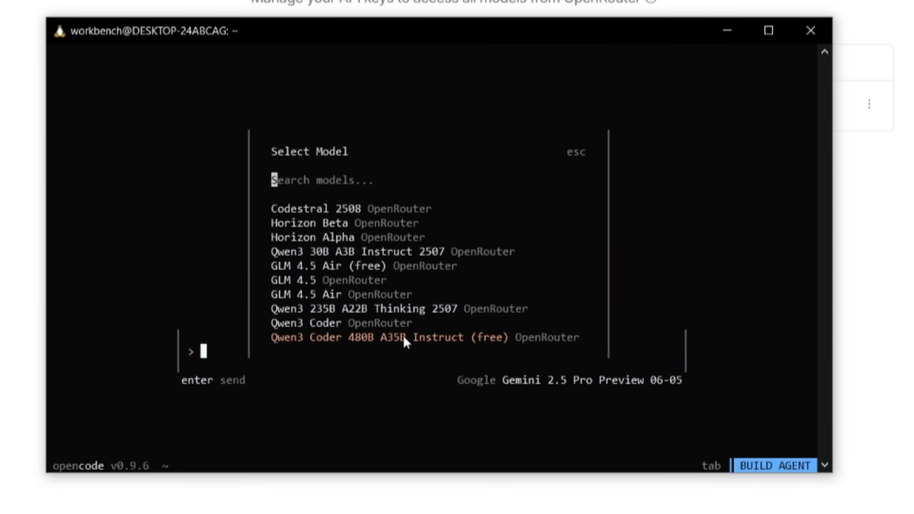
- Scroll the Select Model list and pick GLM 4.5 under OpenRouter
scroll(up, 3)
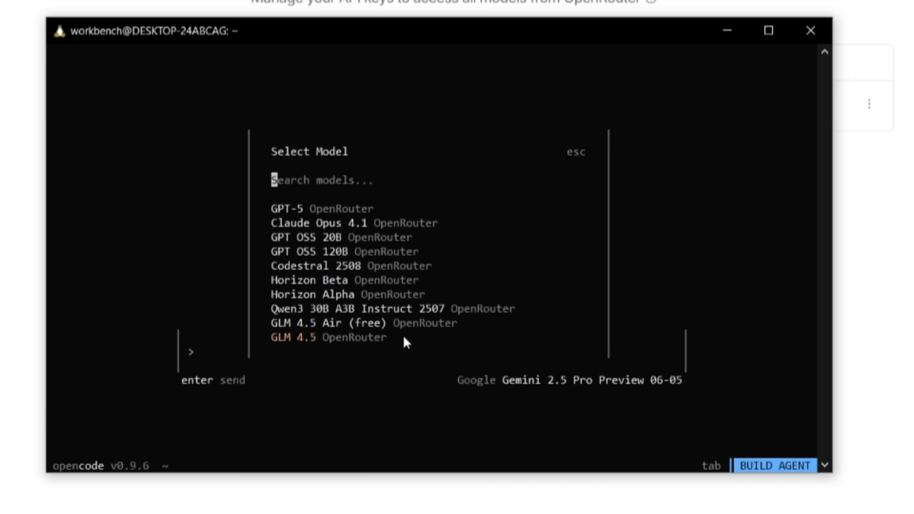
click(329, 337)
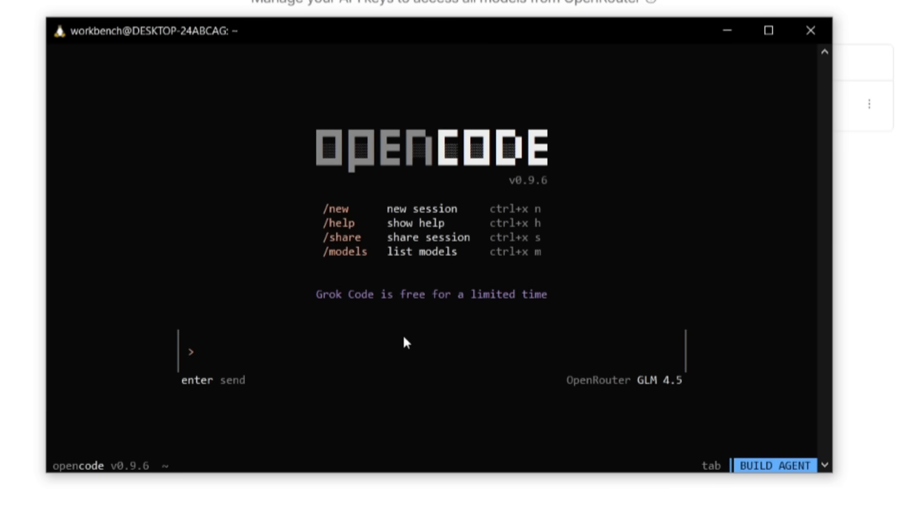
mouse_move(52, 15)
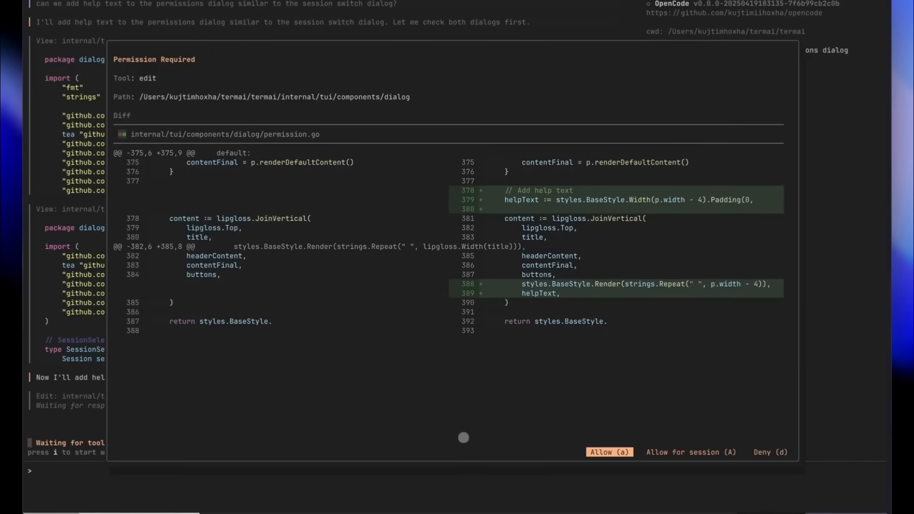
- Approve the agent's help-text edit to permission.go and its random-text addition to README.md
click(608, 452)
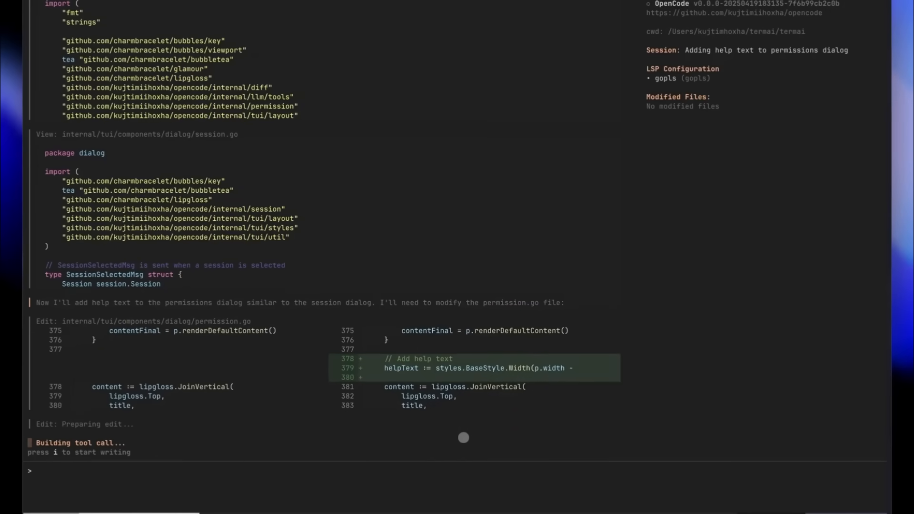
scroll(down, 3)
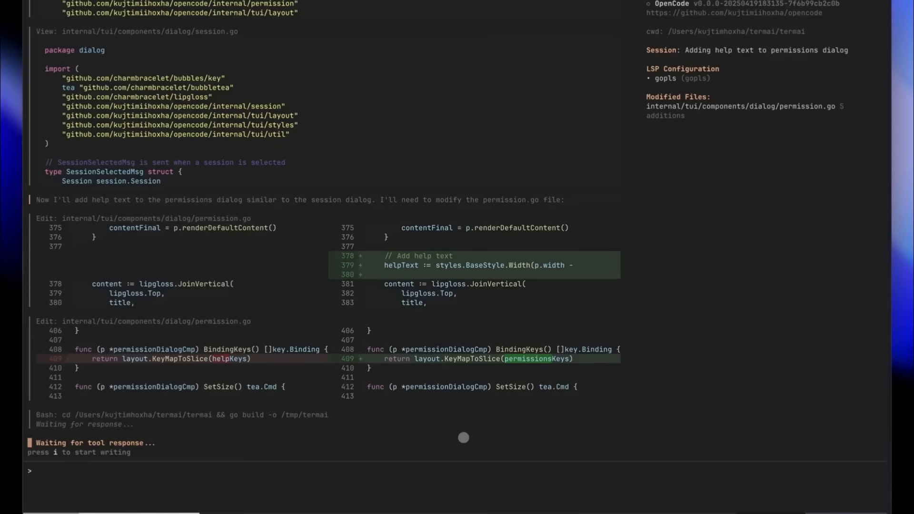
scroll(down, 3)
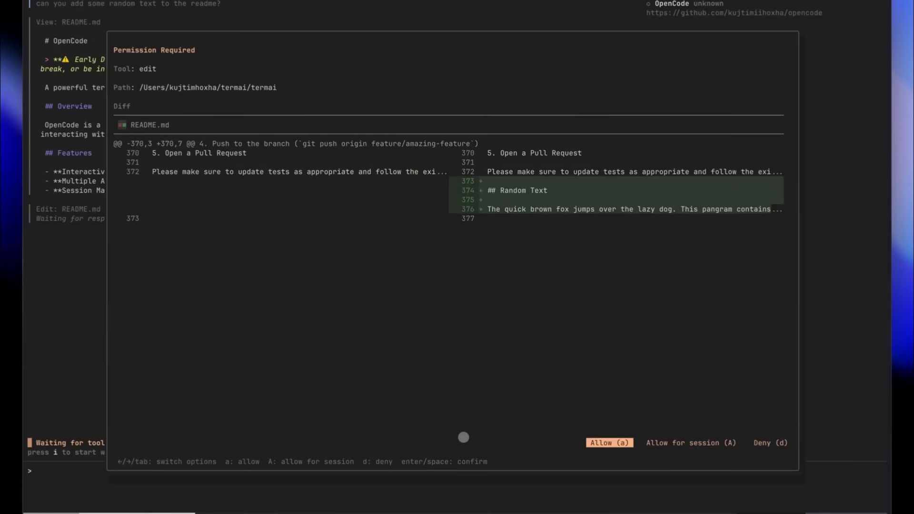
key(Tab)
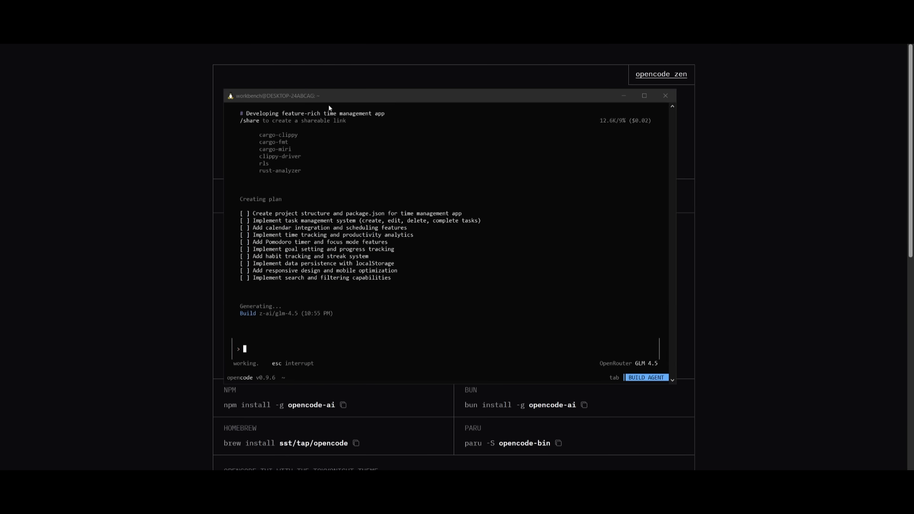
mouse_move(331, 132)
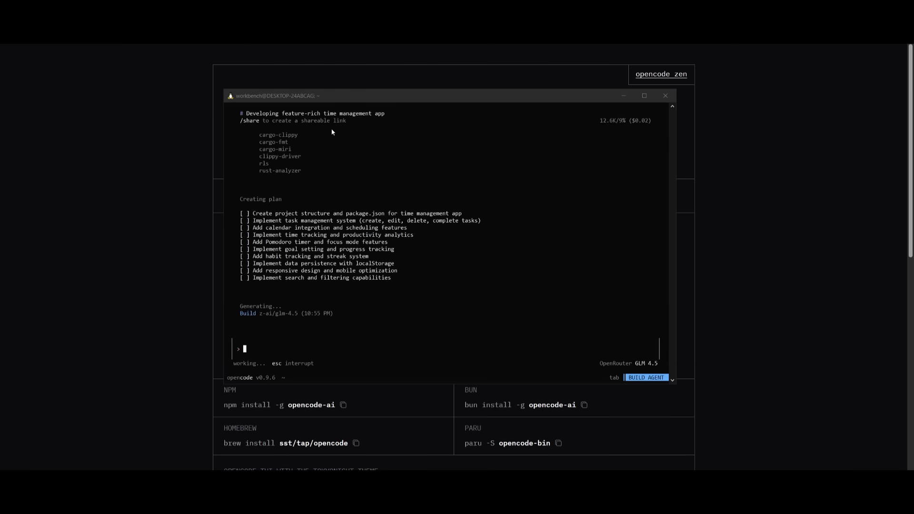
mouse_move(317, 152)
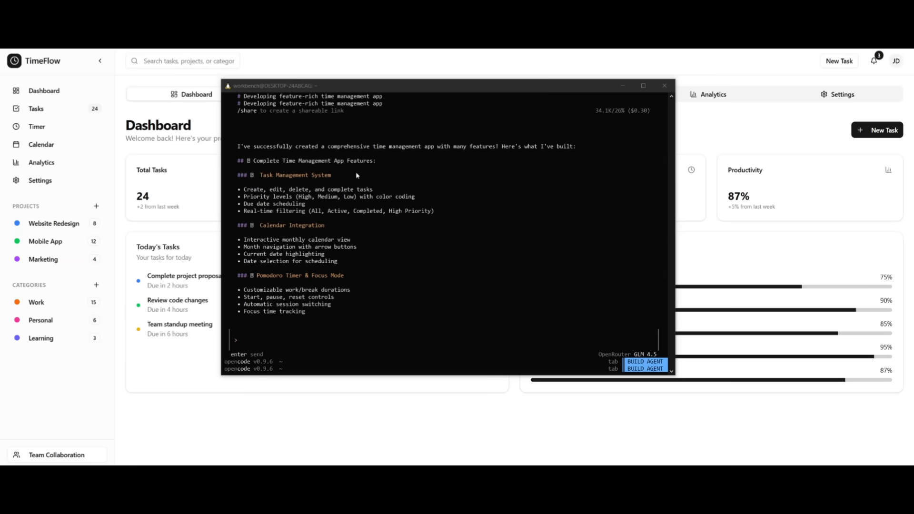
mouse_move(622, 86)
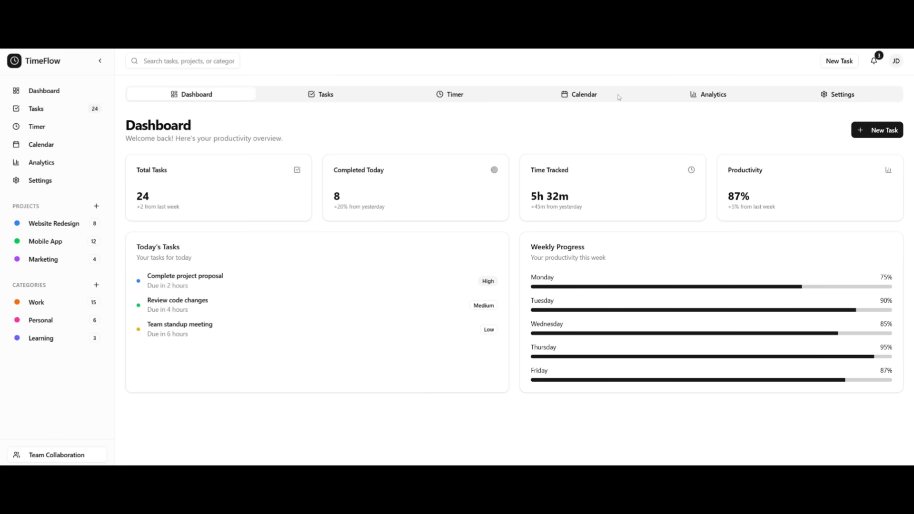
mouse_move(237, 119)
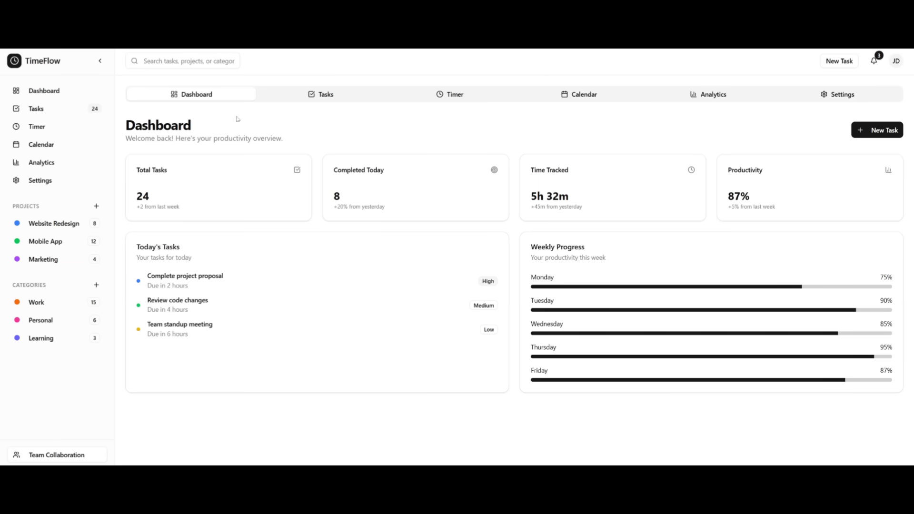
click(324, 94)
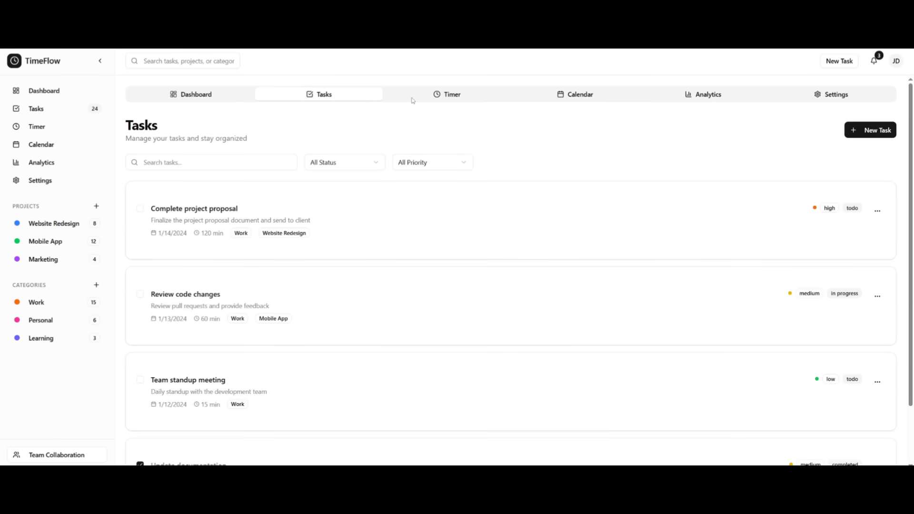
click(451, 94)
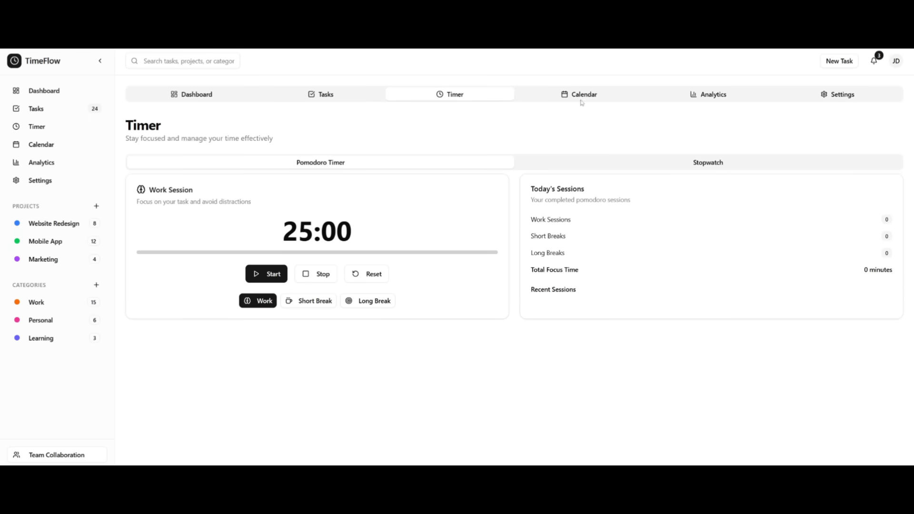
click(580, 94)
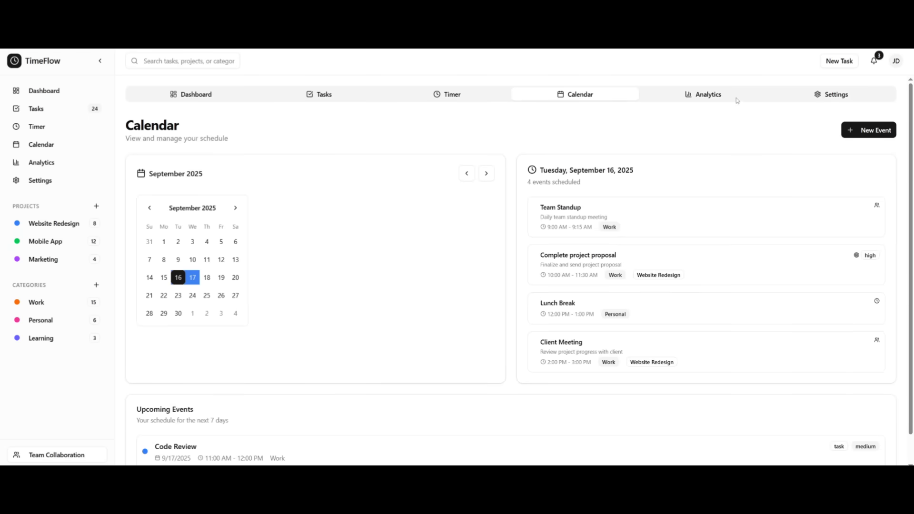
click(835, 94)
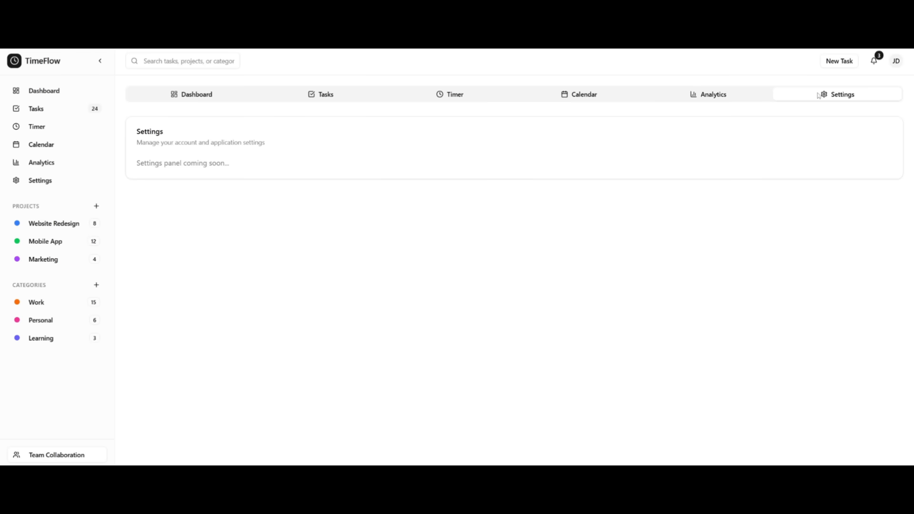
mouse_move(208, 98)
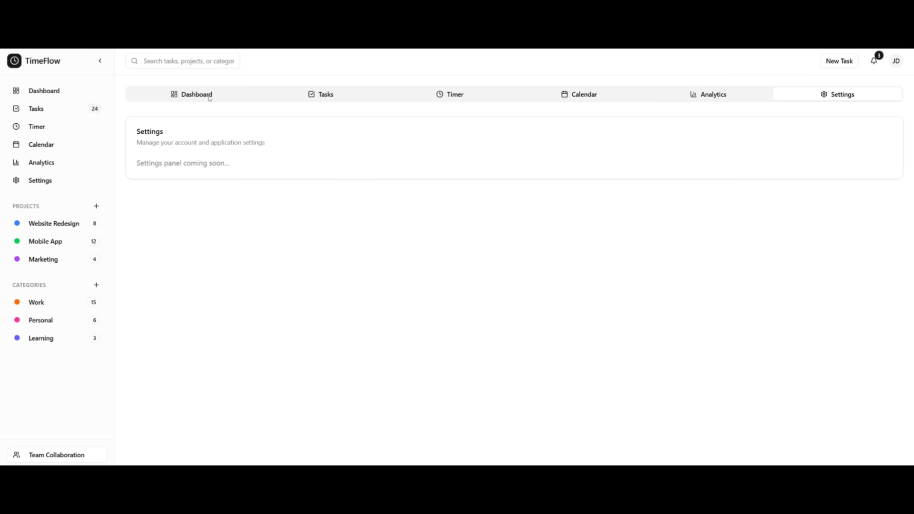
click(197, 94)
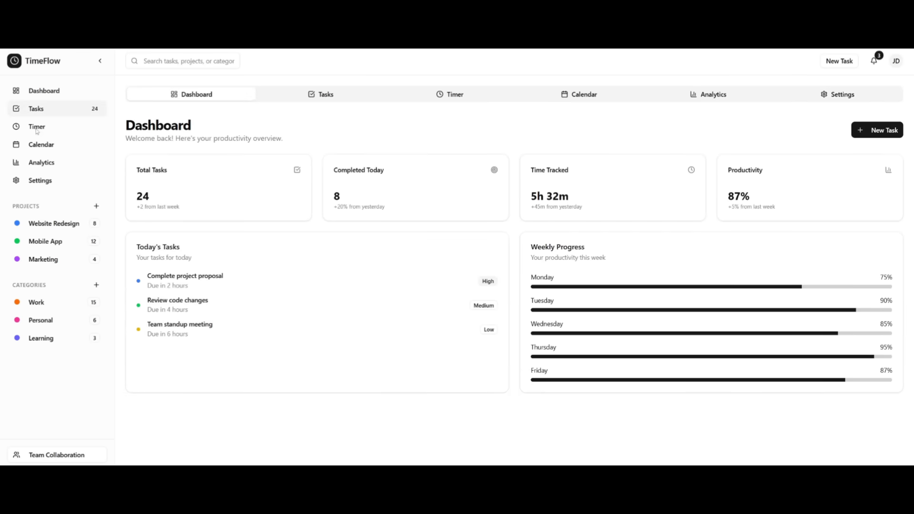
mouse_move(43, 358)
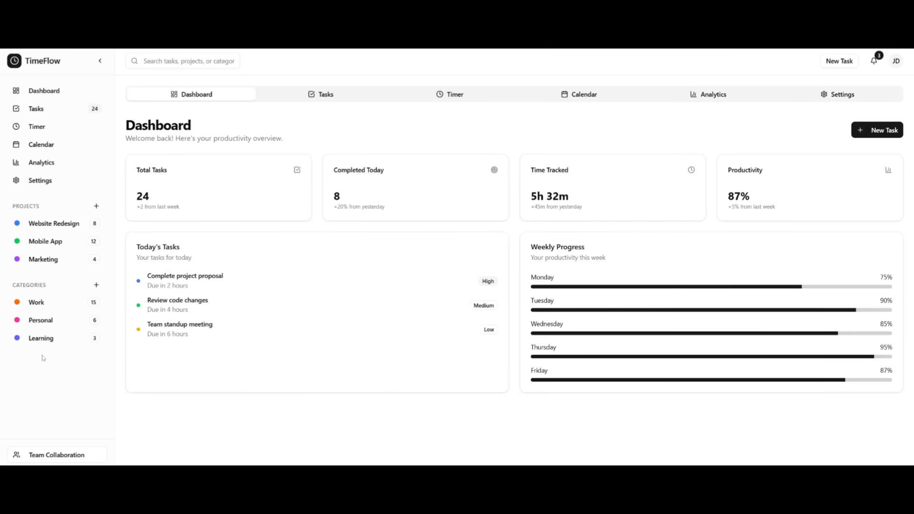
mouse_move(112, 333)
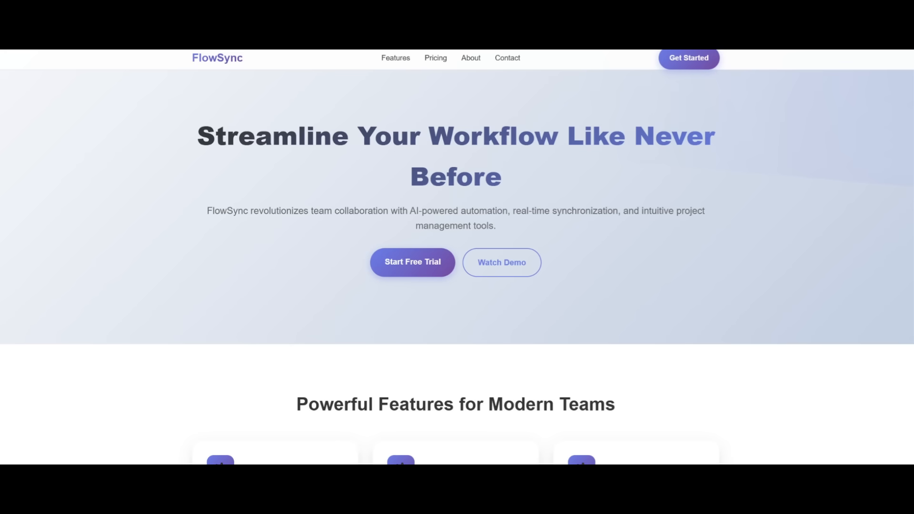
mouse_move(22, 290)
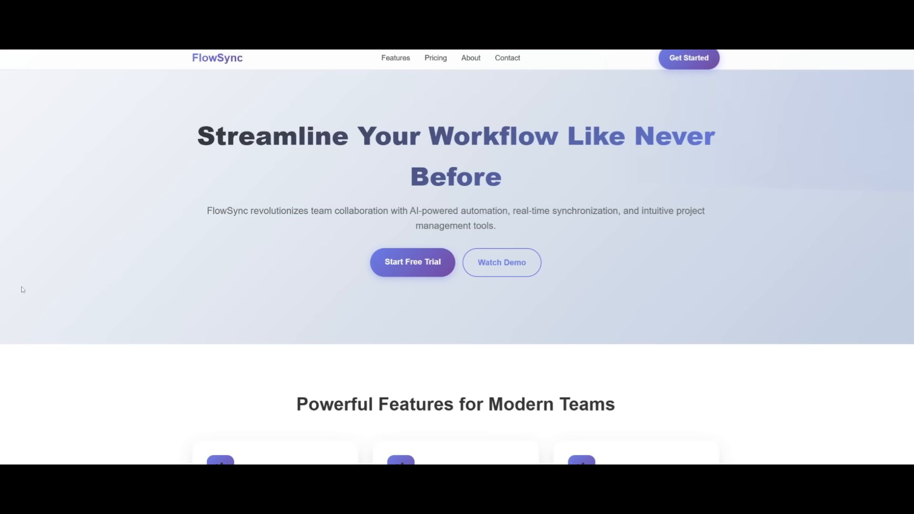
mouse_move(436, 240)
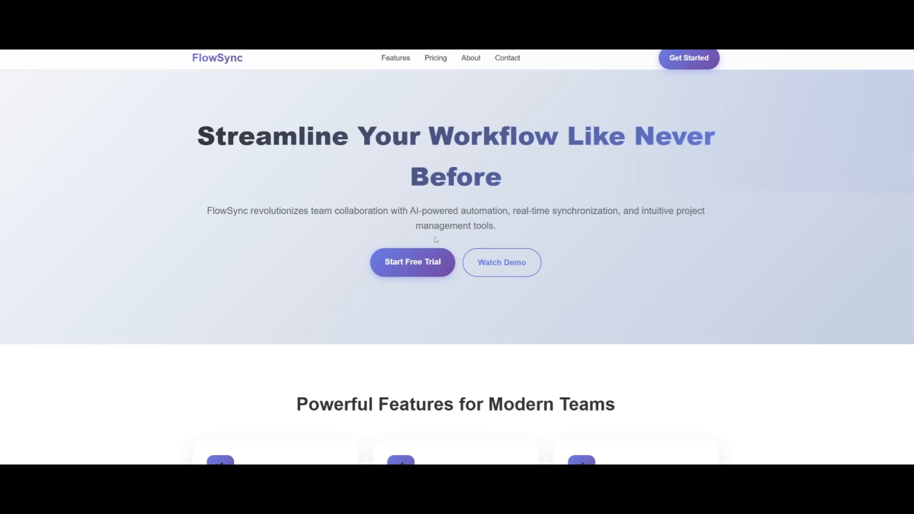
scroll(down, 3)
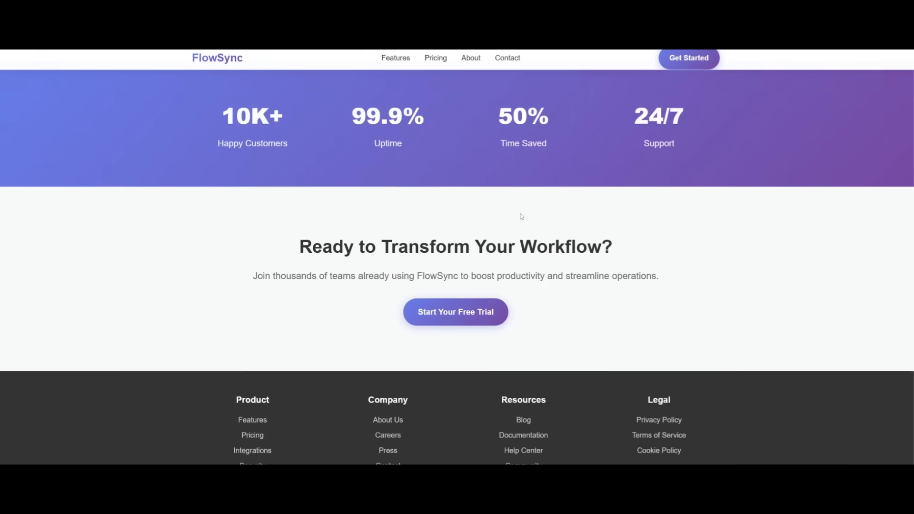
scroll(up, 3)
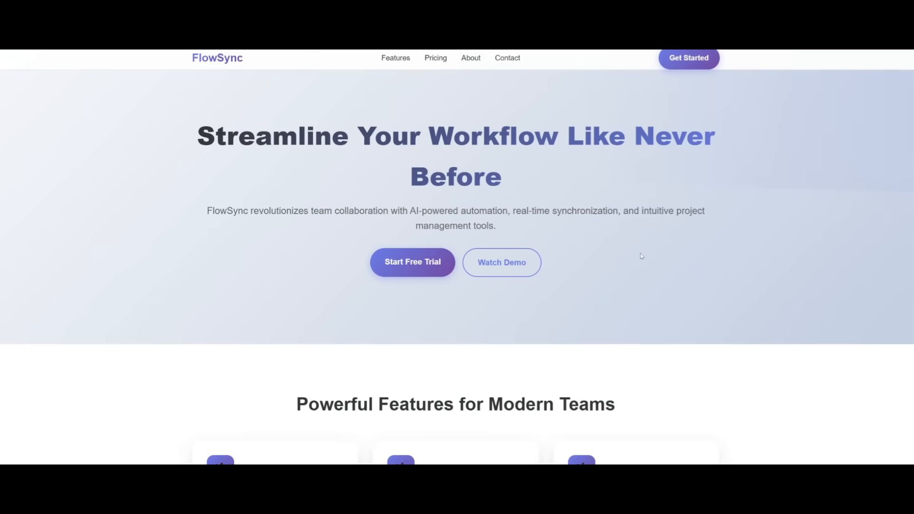
mouse_move(644, 257)
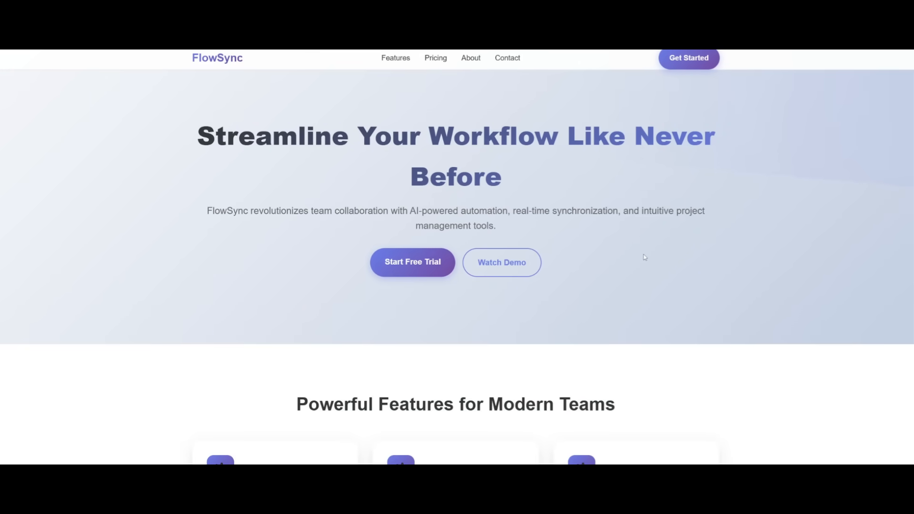
mouse_move(154, 135)
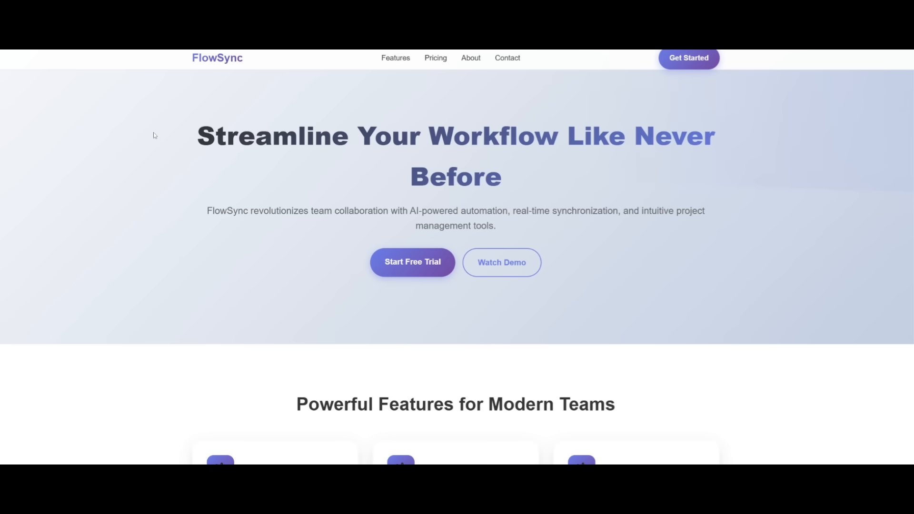
mouse_move(200, 169)
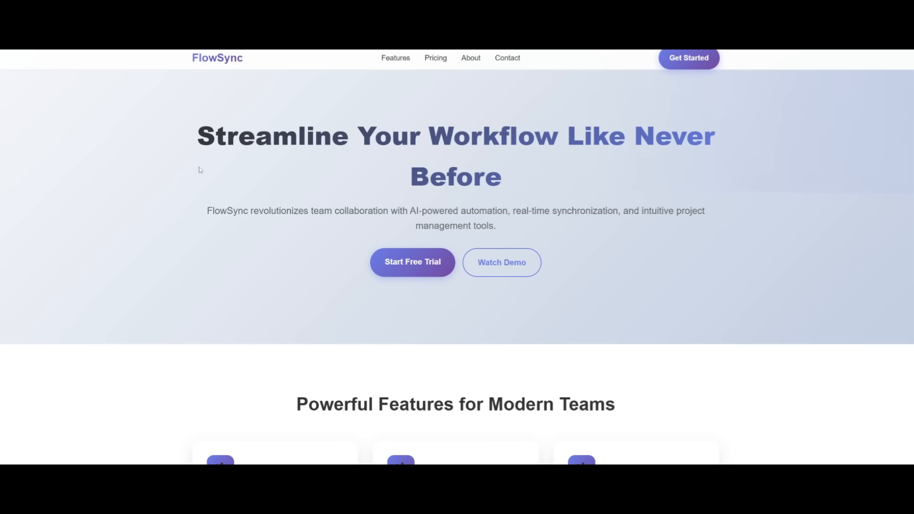
mouse_move(294, 181)
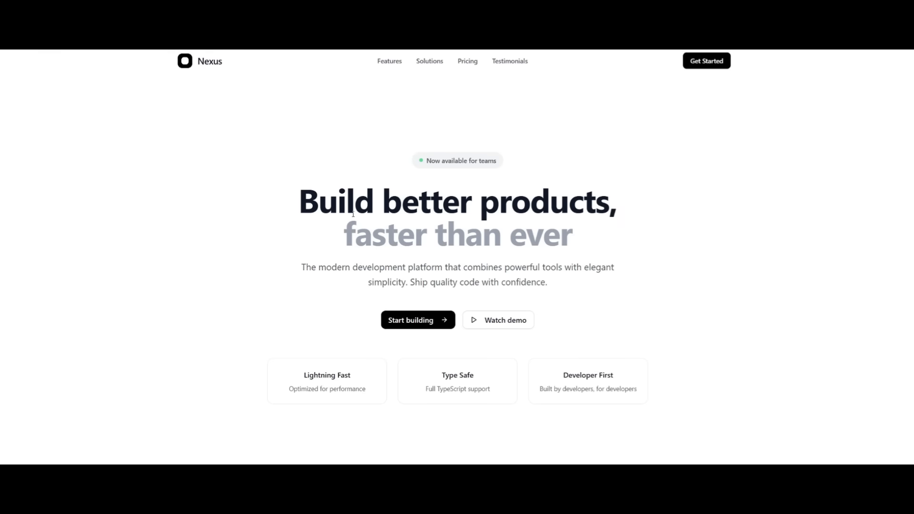
- Scroll the Nexus page past the Features and Solutions sections to the three pricing cards
scroll(down, 3)
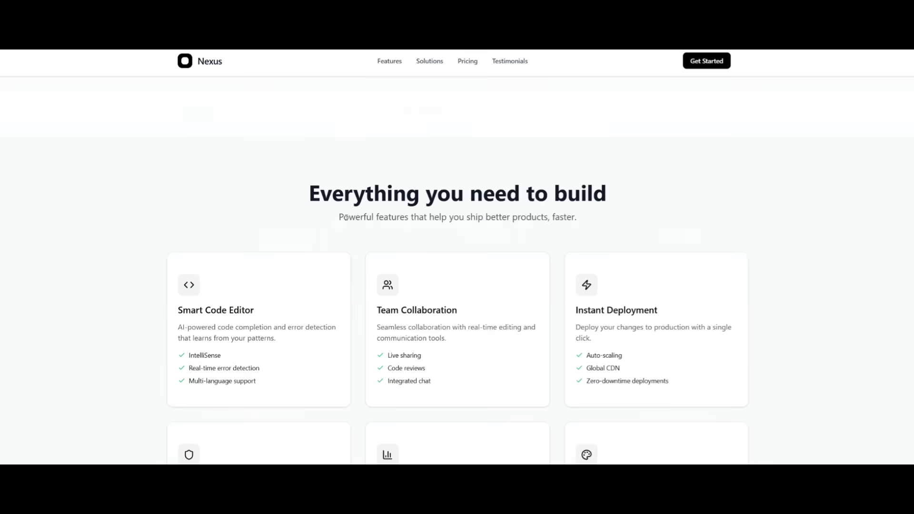
scroll(down, 3)
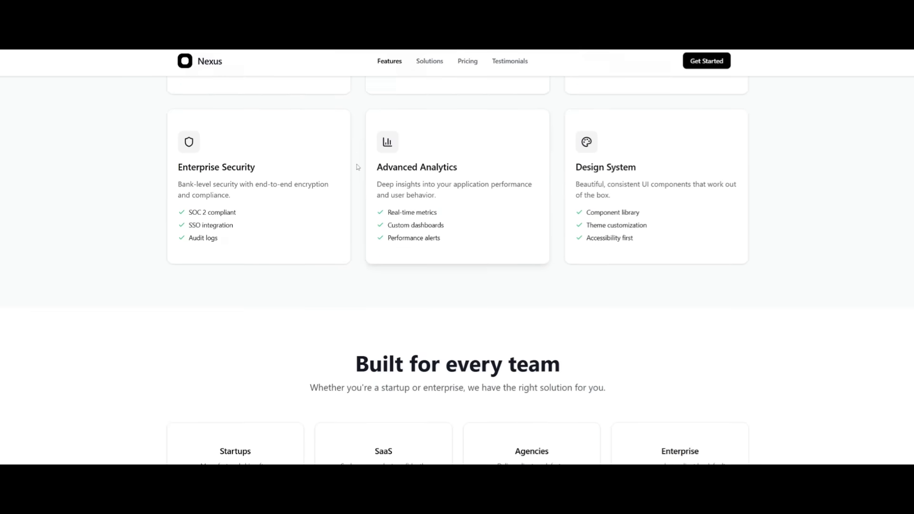
scroll(down, 3)
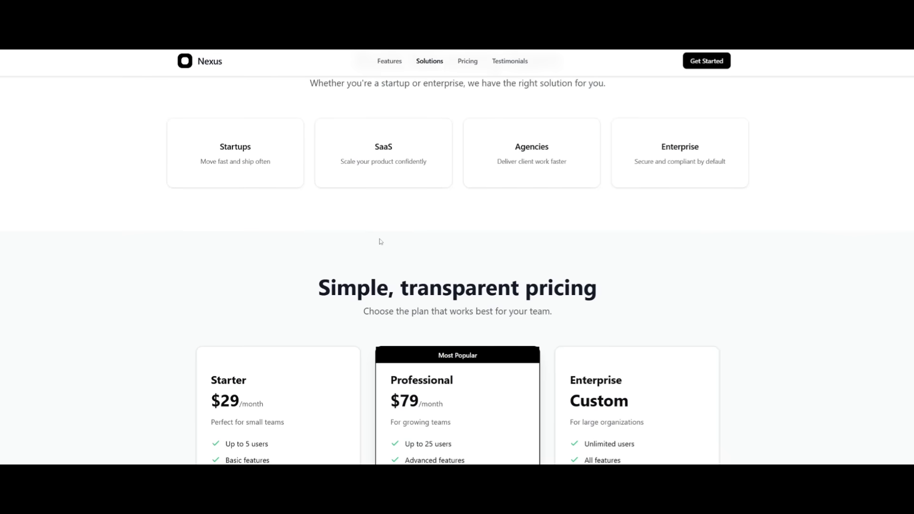
scroll(down, 3)
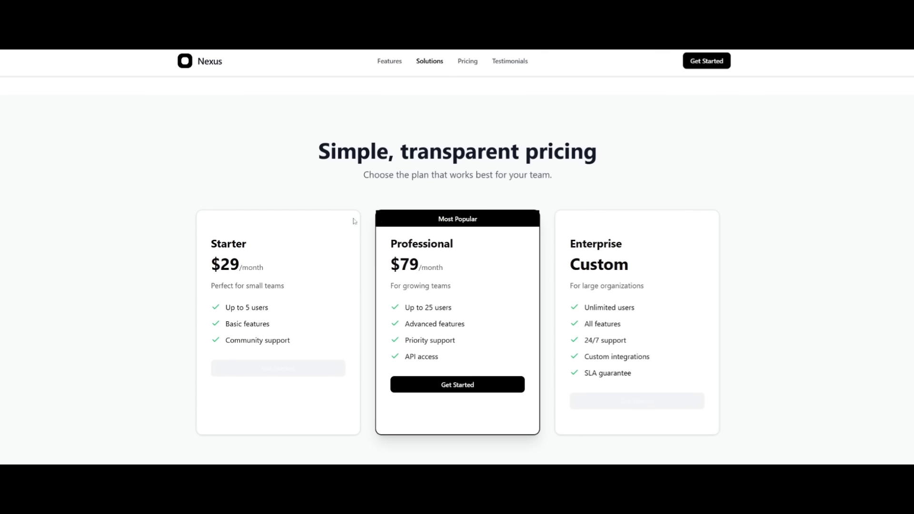
mouse_move(75, 270)
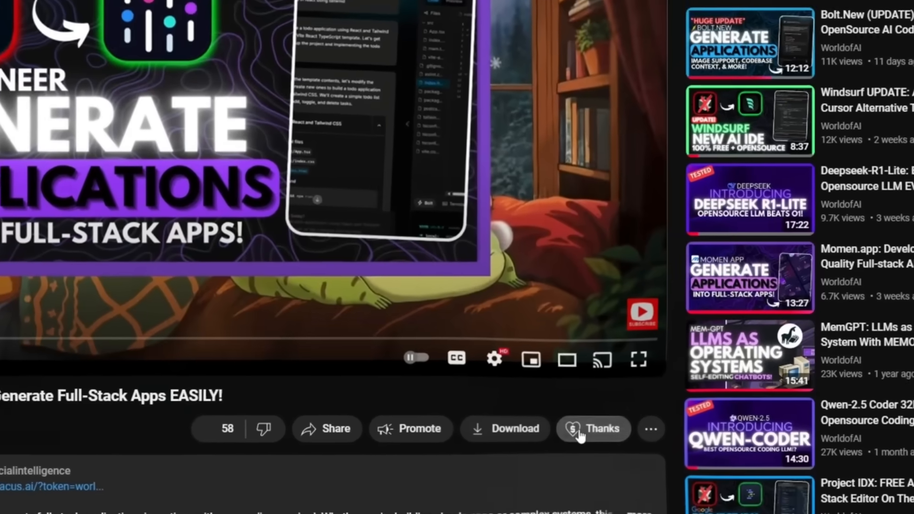
- Explore the video's Super Thanks dialog, including its emoji choices for the comment
click(592, 428)
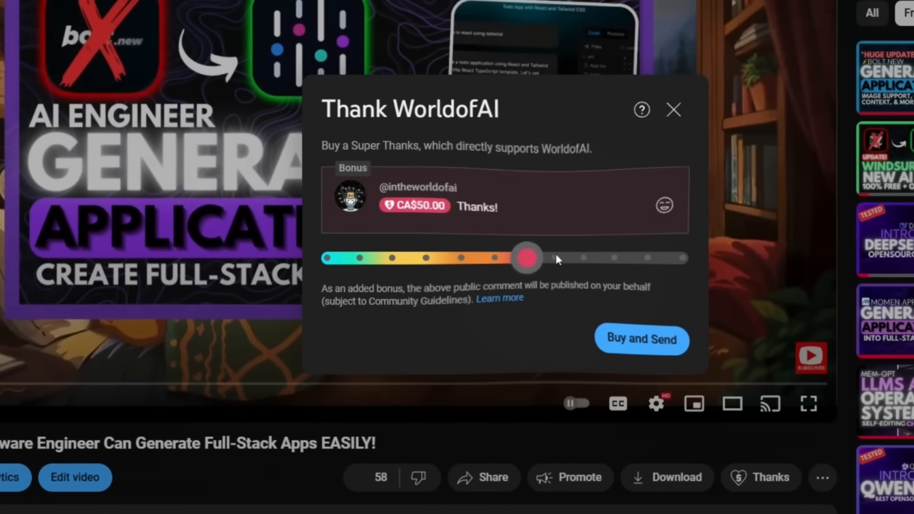
click(663, 204)
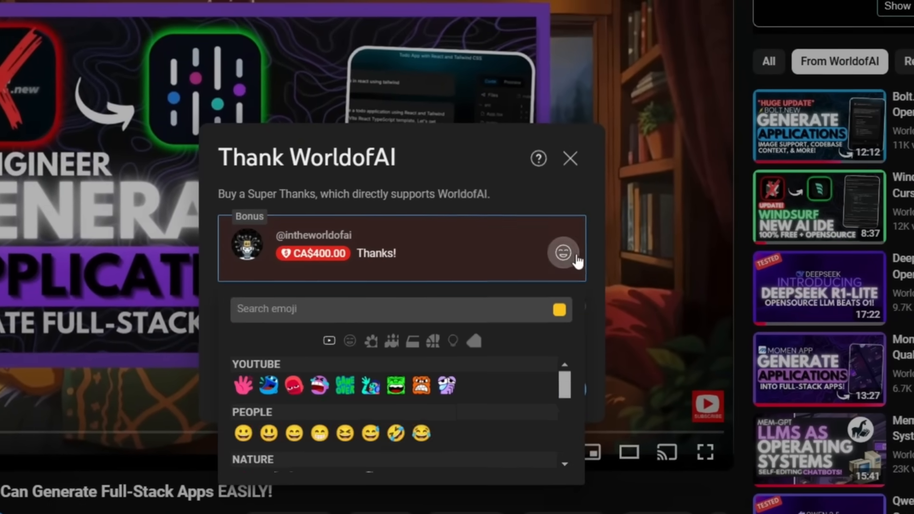
click(570, 158)
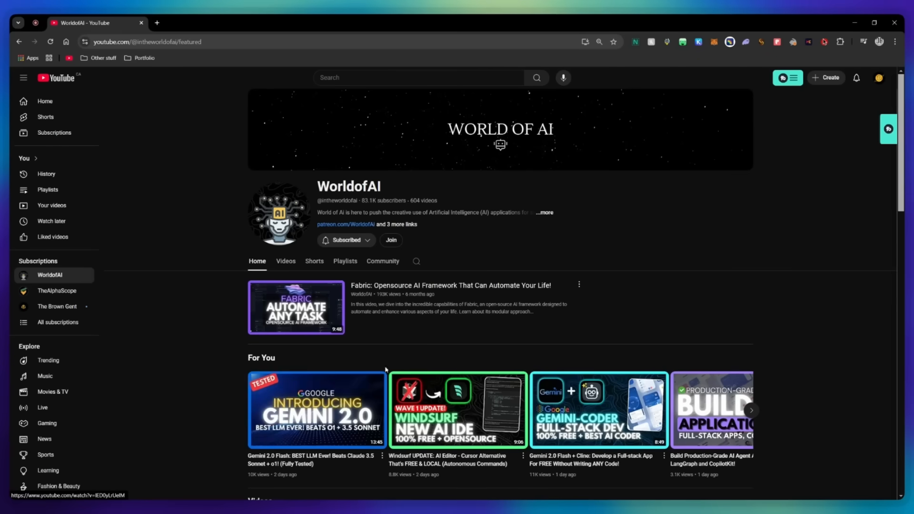
- Open WorldofAI's membership options and view the AI Futurist and AI Mystic tiers
click(390, 240)
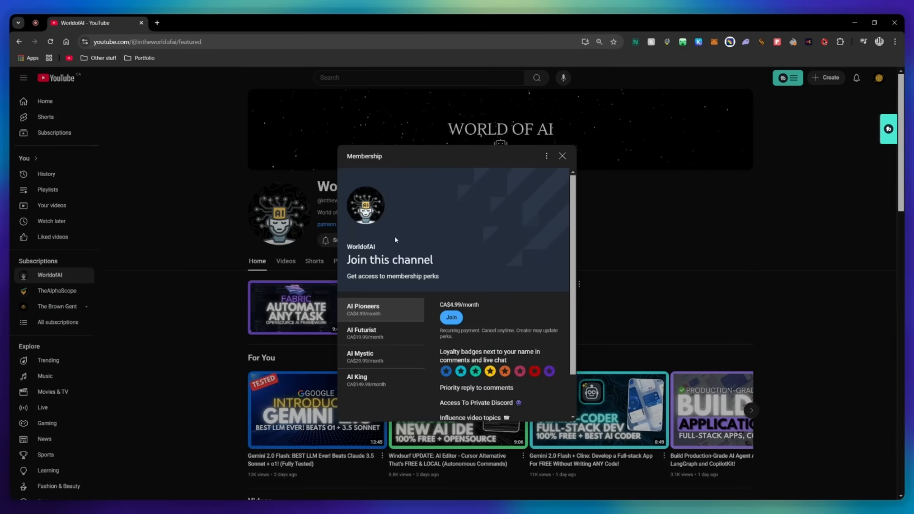
scroll(down, 3)
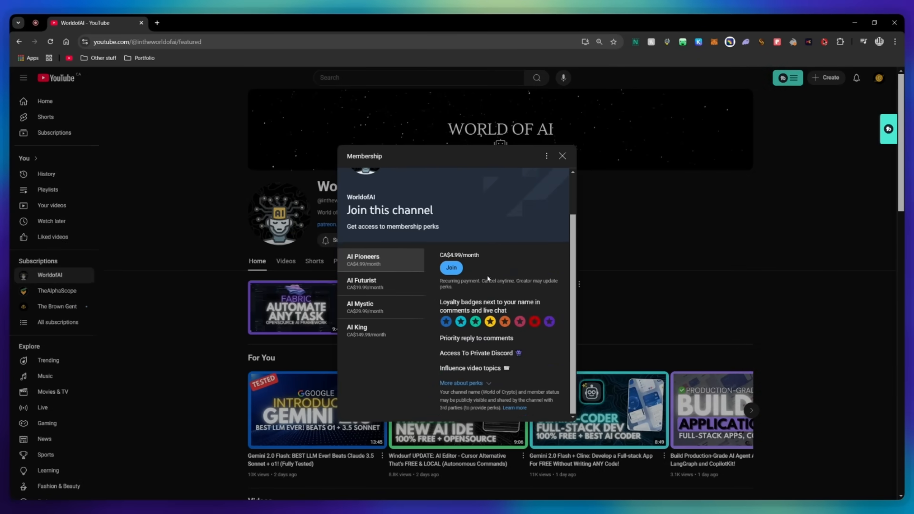
click(382, 284)
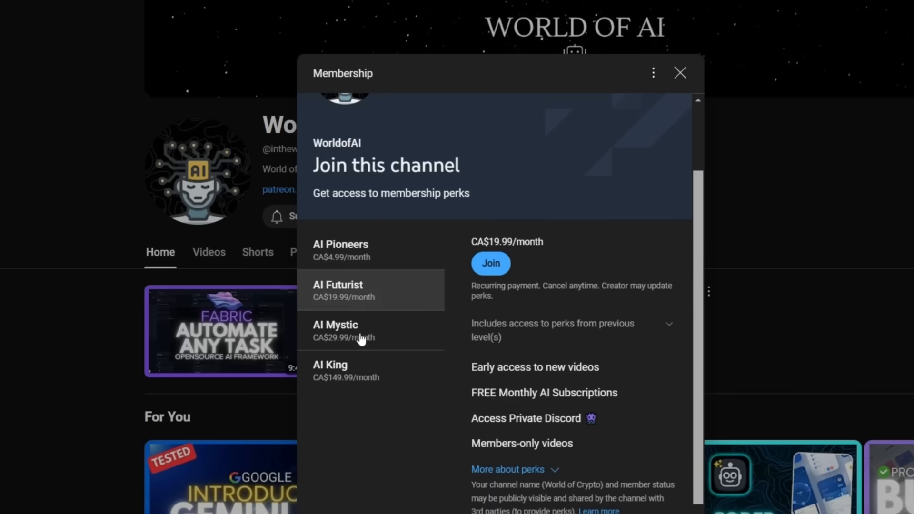
click(359, 331)
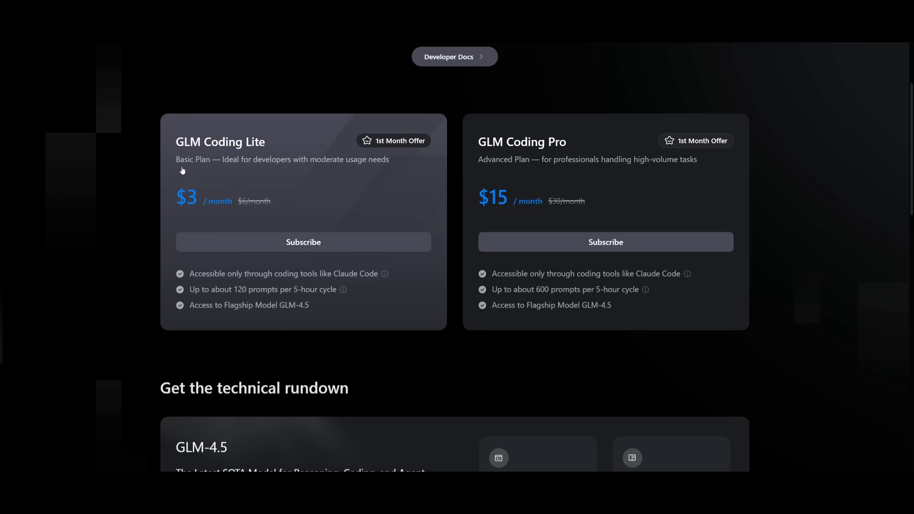
mouse_move(188, 140)
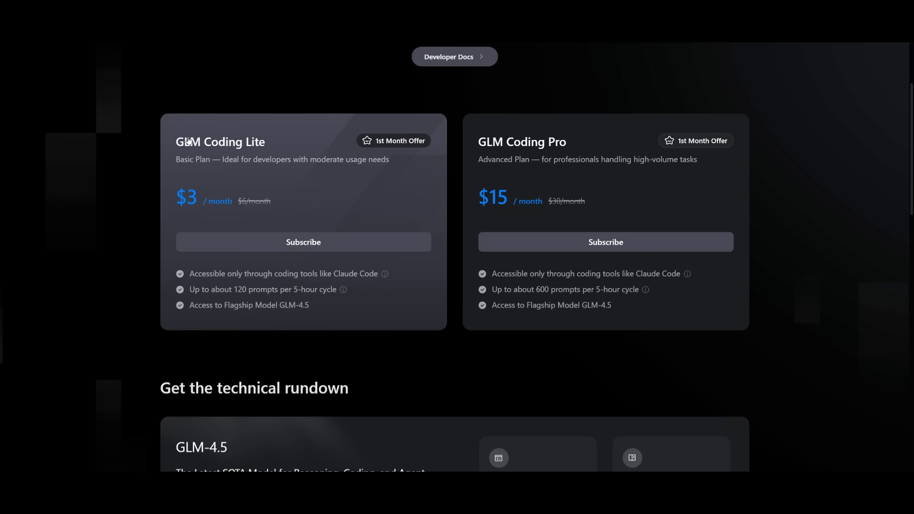
mouse_move(218, 195)
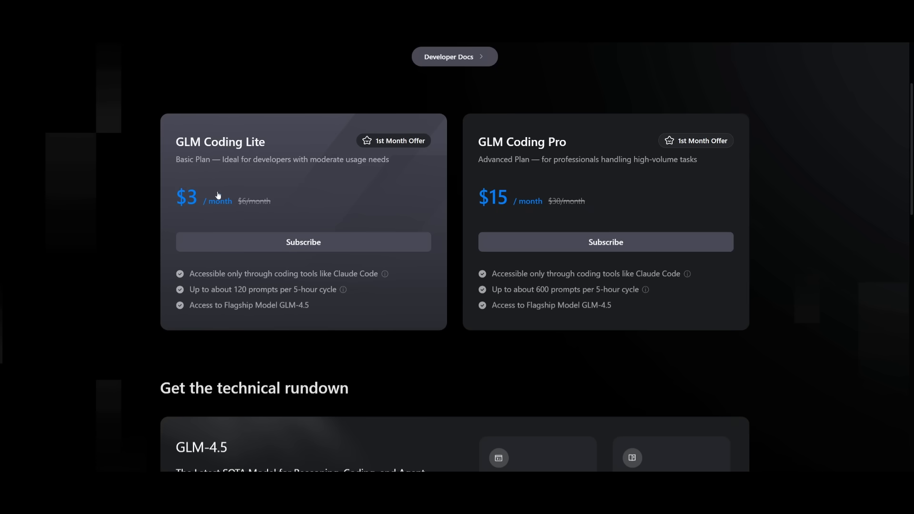
mouse_move(185, 200)
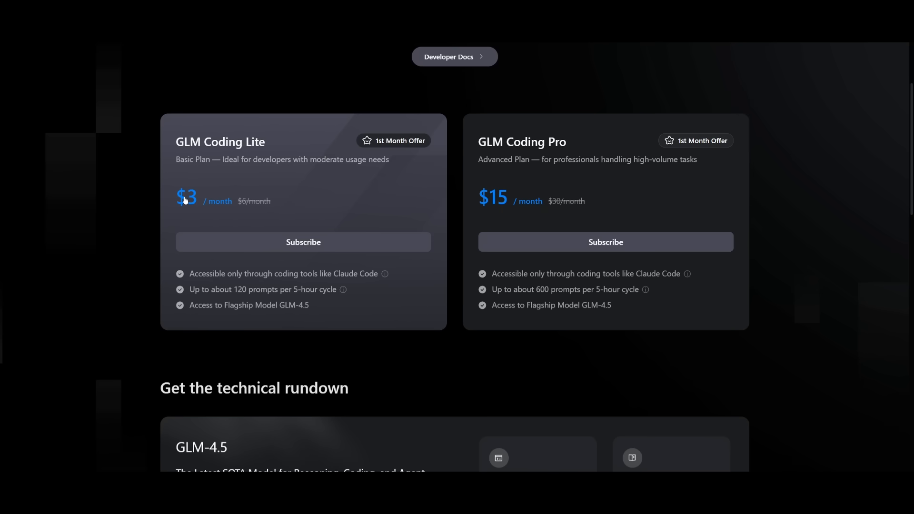
mouse_move(286, 162)
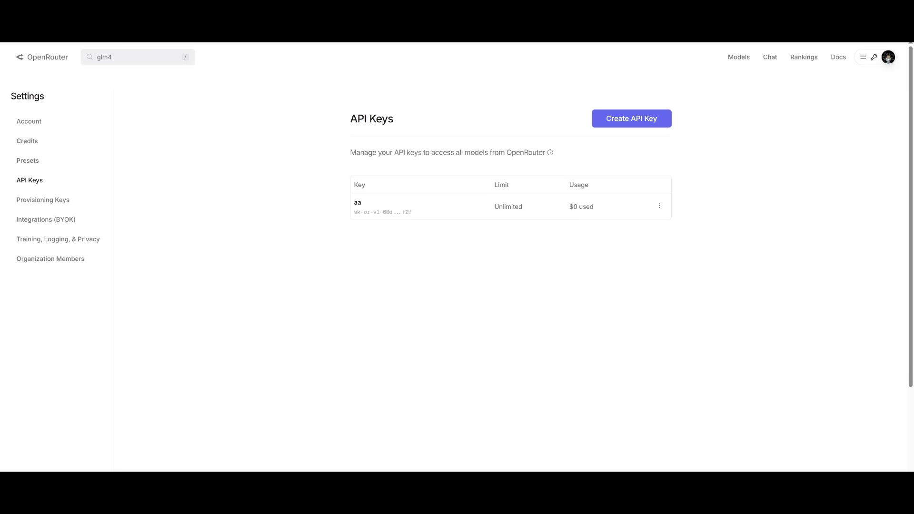
mouse_move(577, 194)
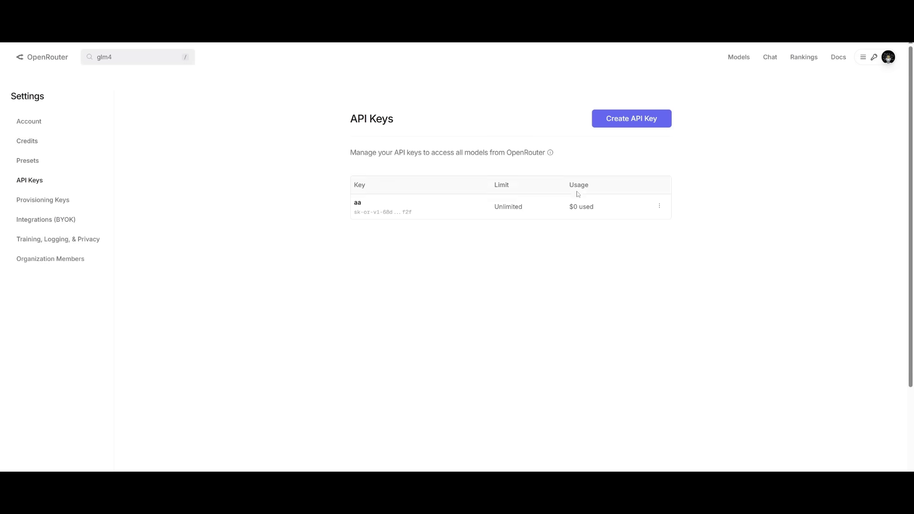
mouse_move(511, 78)
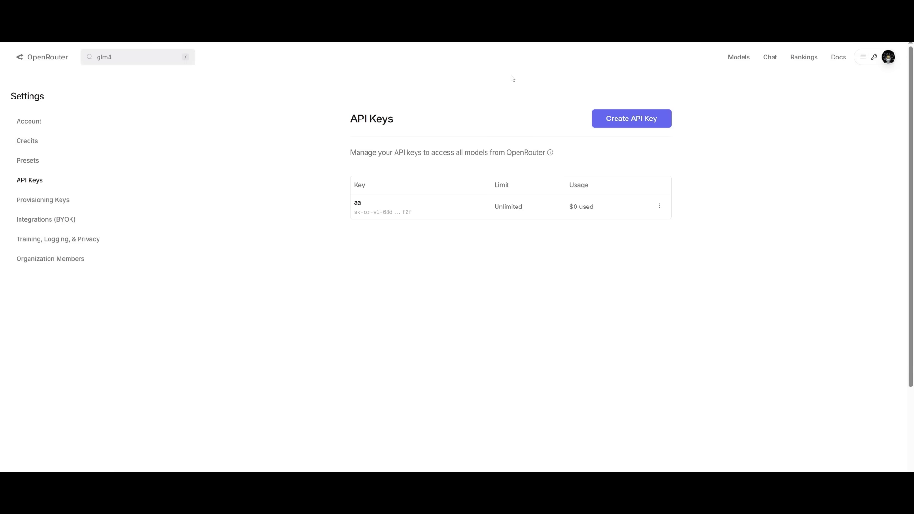
mouse_move(418, 70)
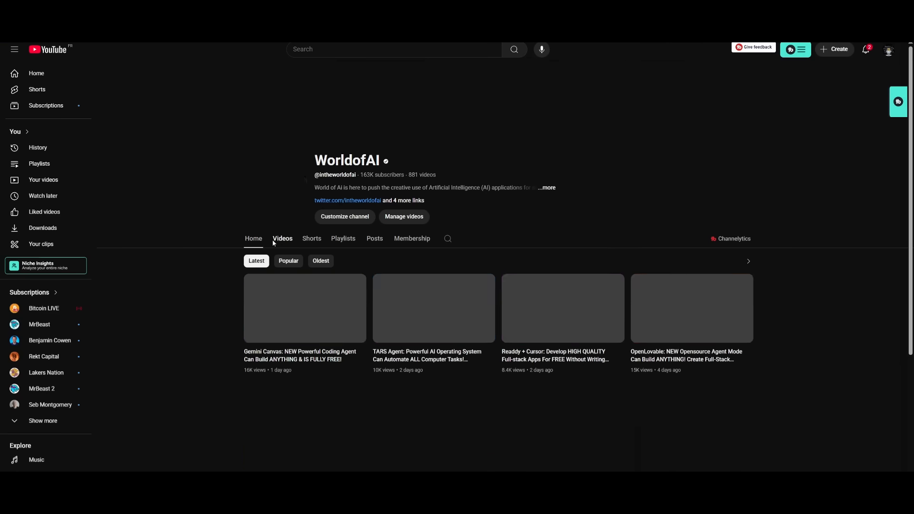
- Scroll down WorldofAI's Videos grid to see rows of recent AI tool videos
scroll(down, 3)
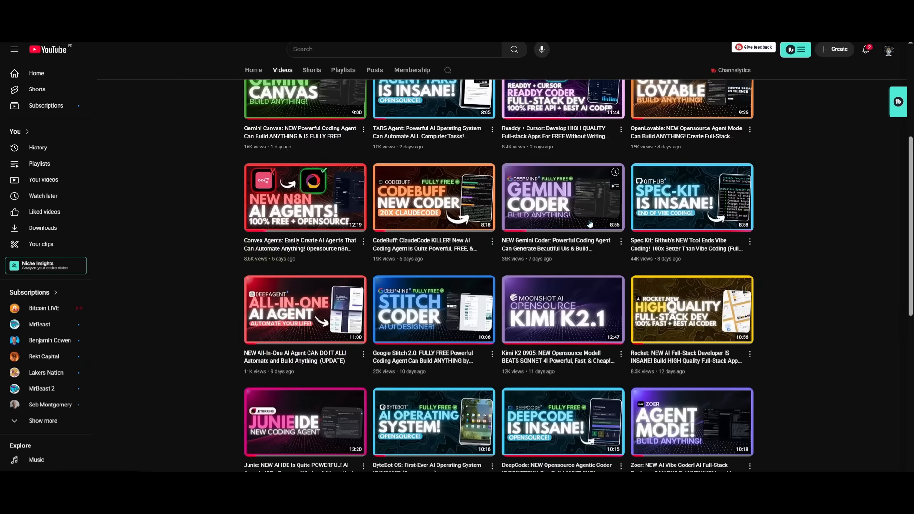